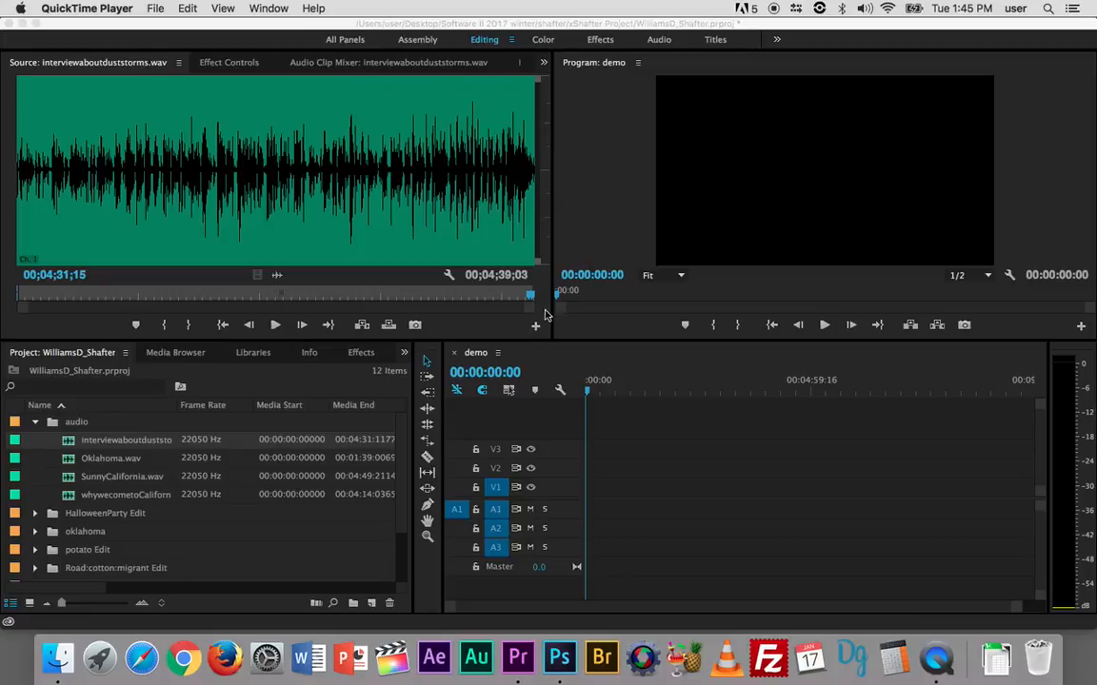
mouse_move(561, 255)
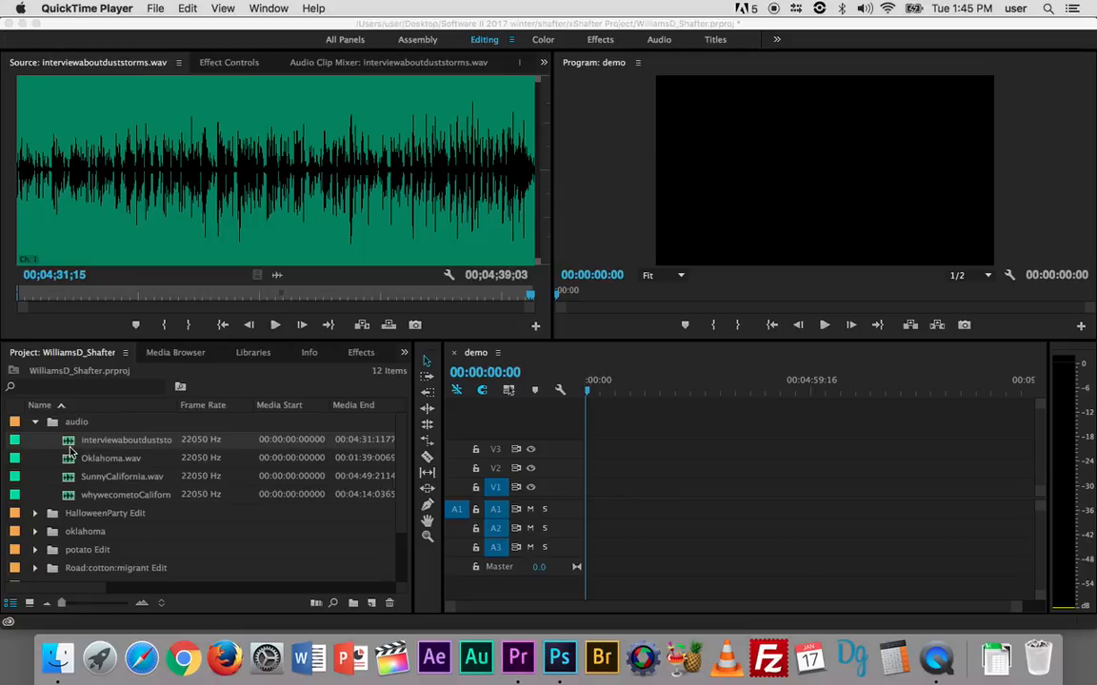
mouse_move(476, 509)
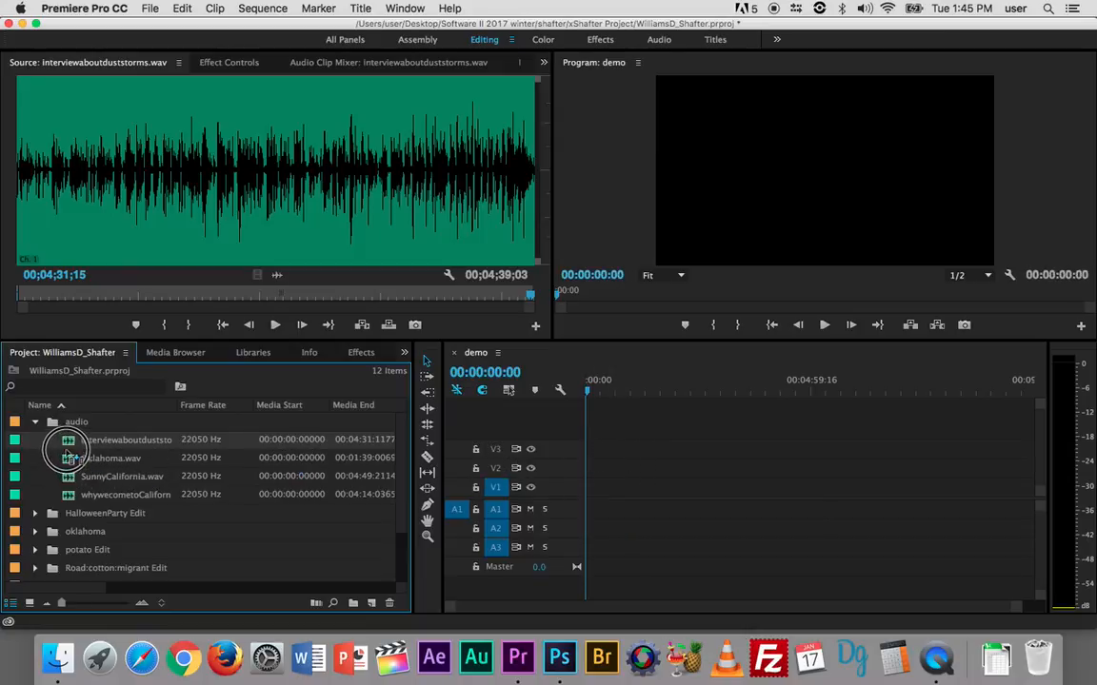
mouse_move(69, 438)
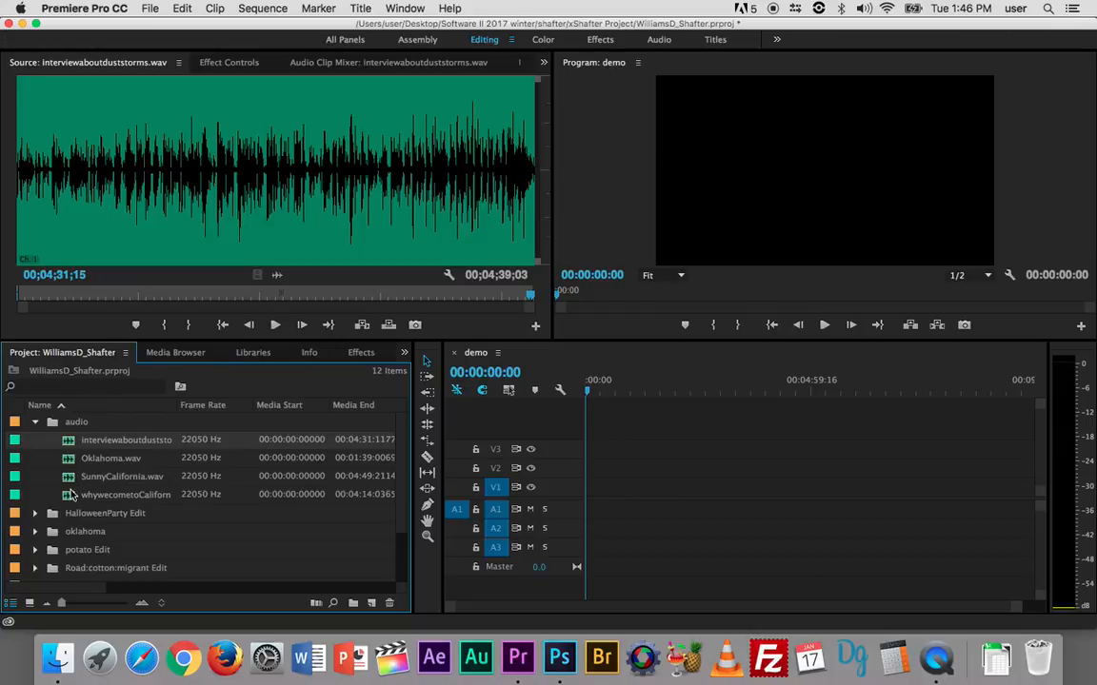
mouse_move(76, 429)
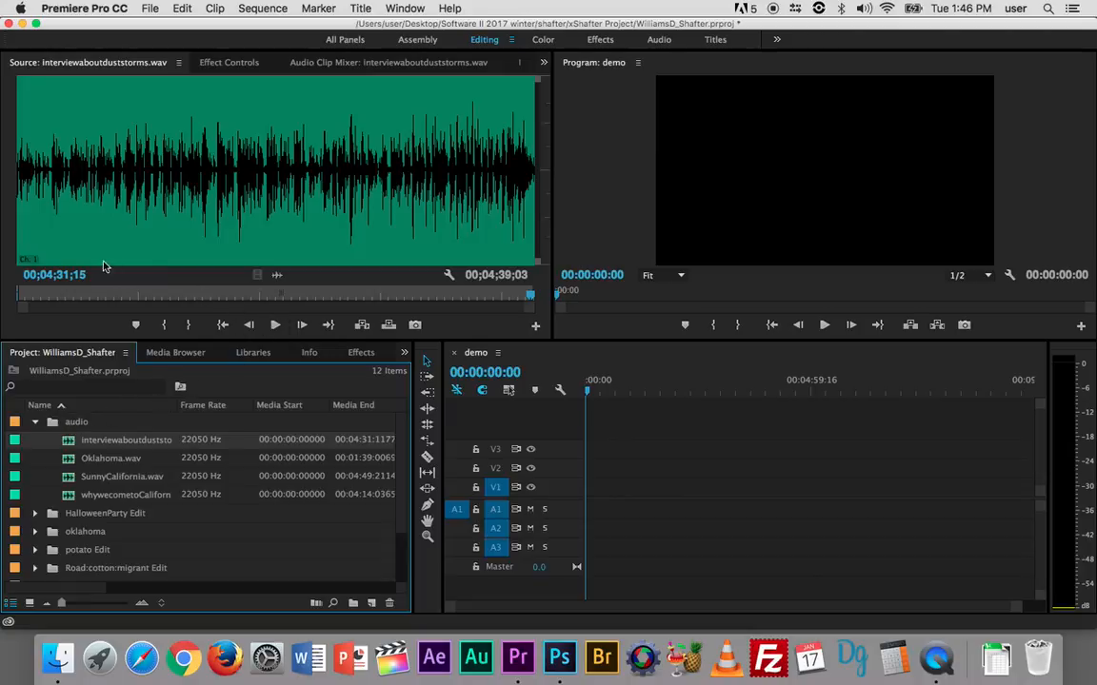
mouse_move(148, 157)
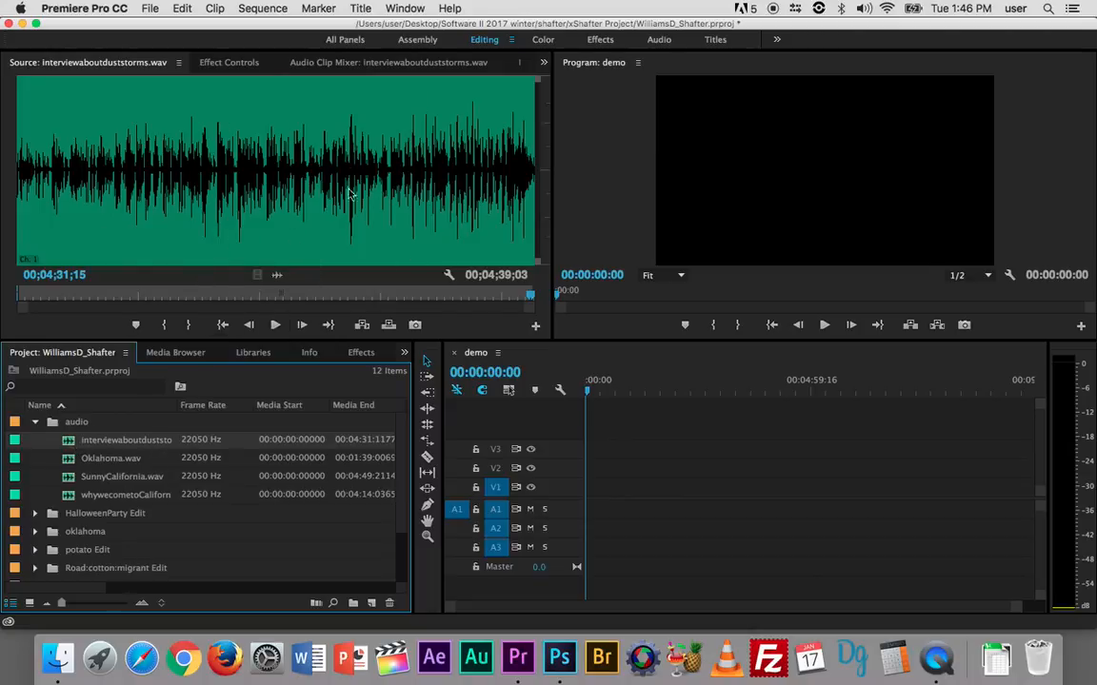
mouse_move(144, 152)
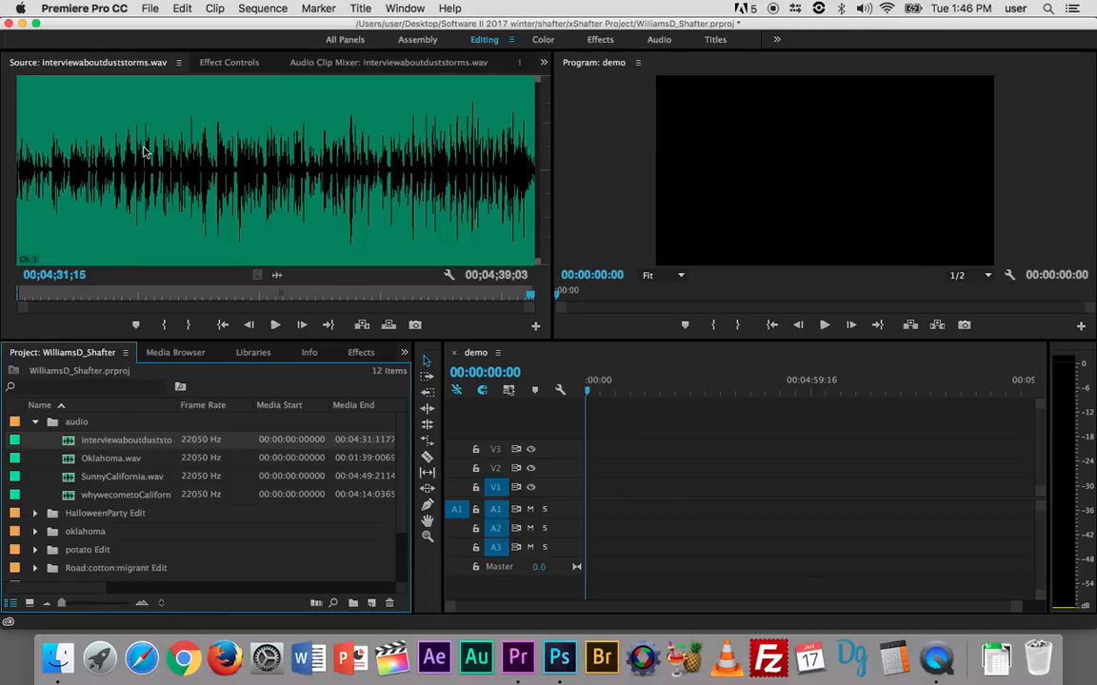
mouse_move(158, 171)
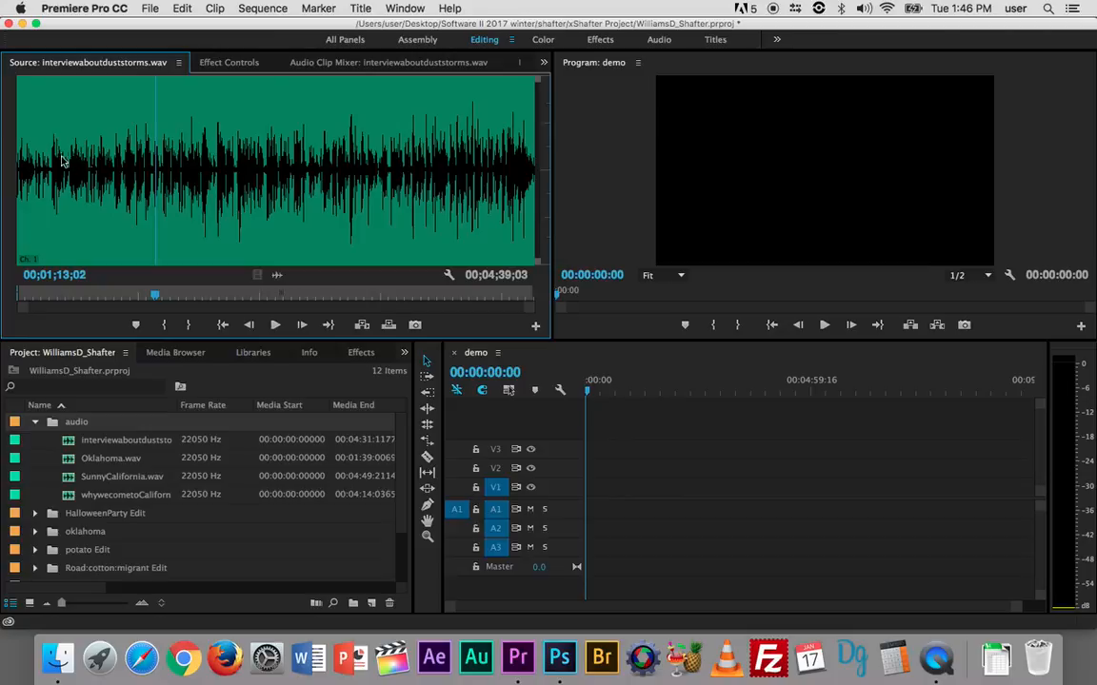
mouse_move(93, 440)
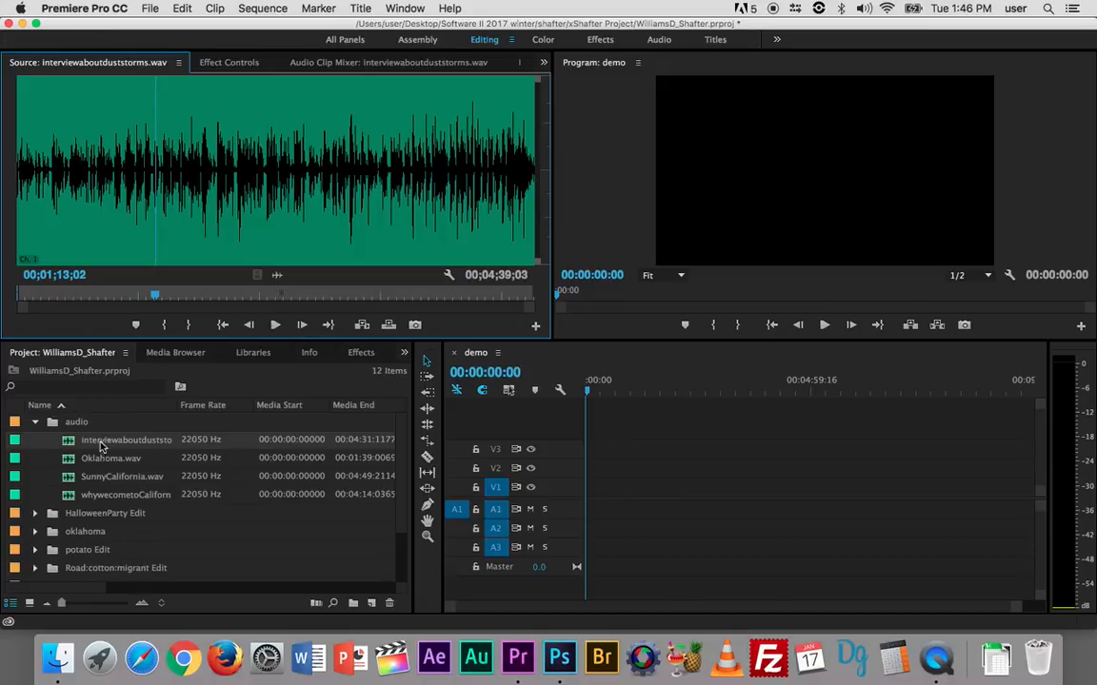
mouse_move(101, 439)
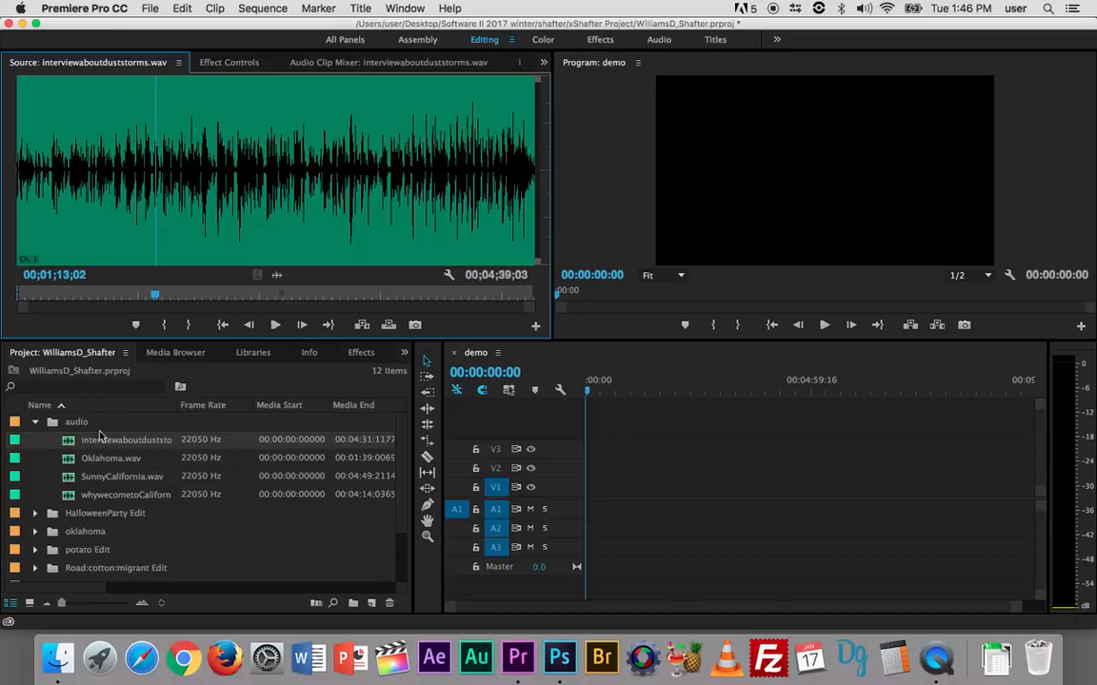
Scrub through the dust storms interview, then return its preview playhead to 00;00;00;00.
drag(155, 293, 159, 293)
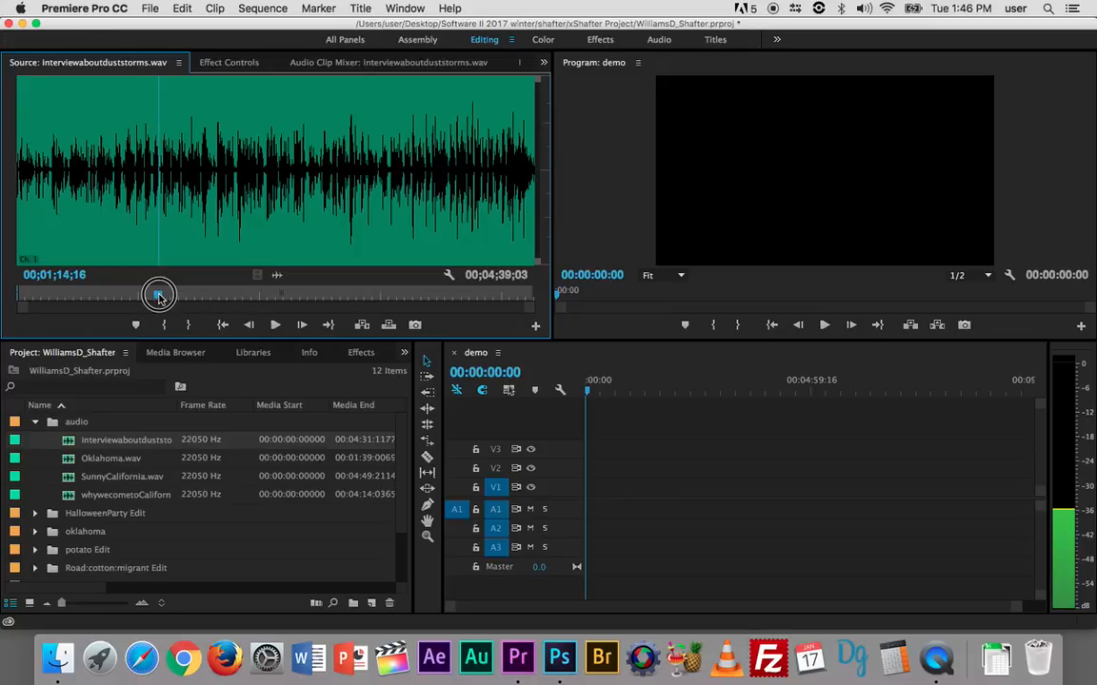
drag(159, 293, 133, 293)
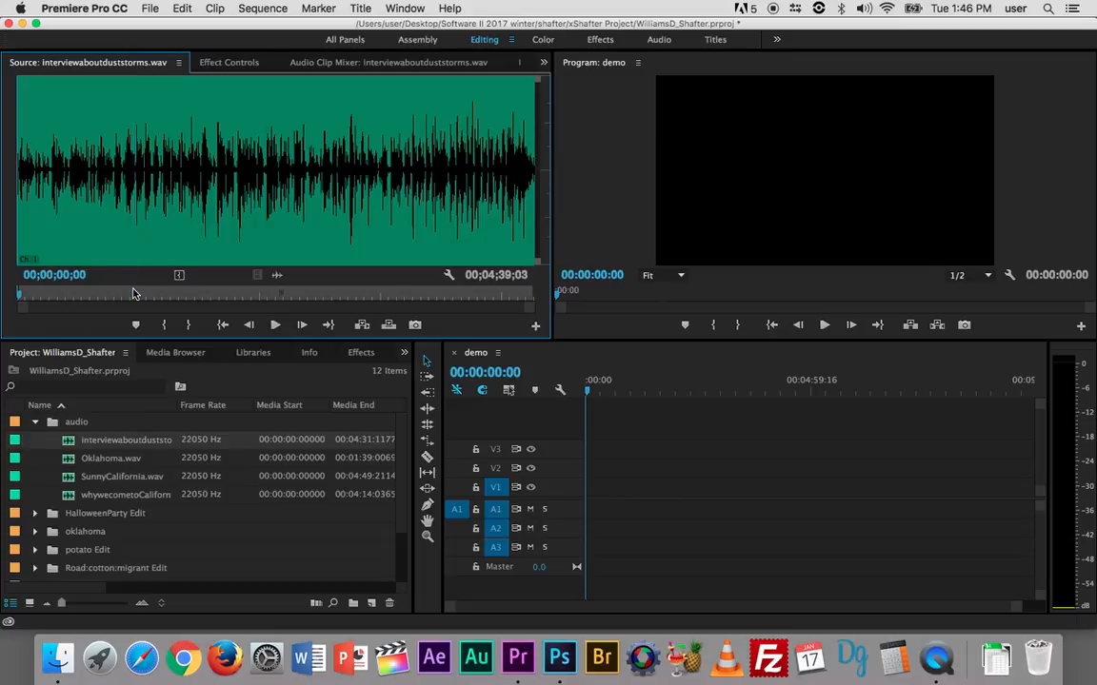
mouse_move(31, 310)
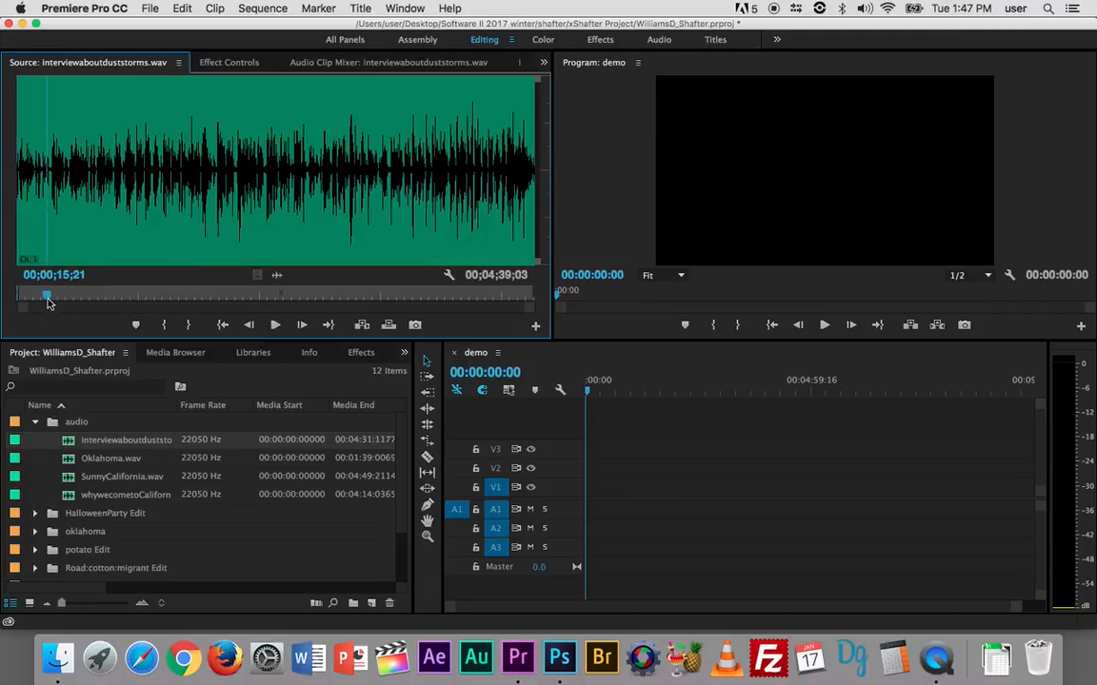
click(20, 295)
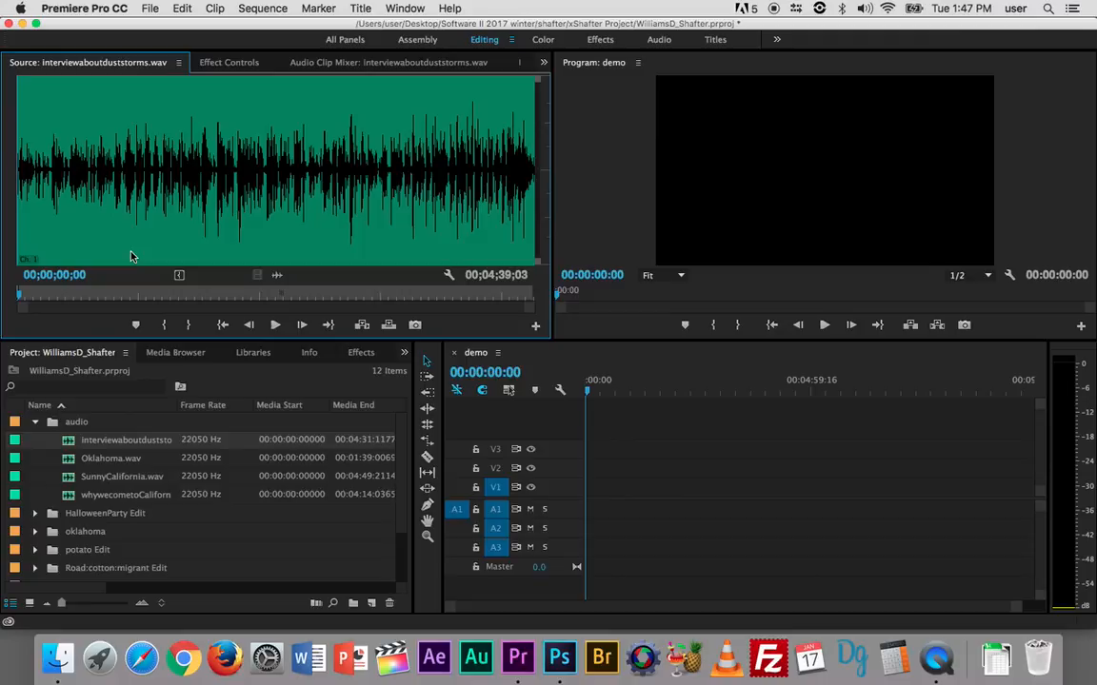
mouse_move(19, 300)
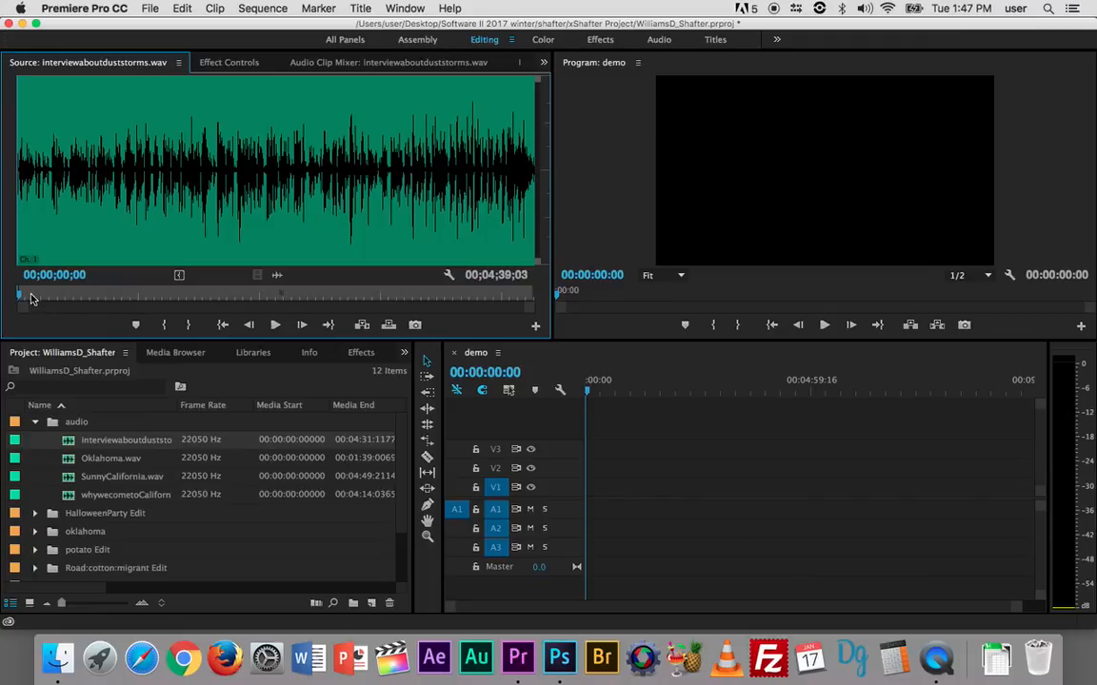
mouse_move(21, 297)
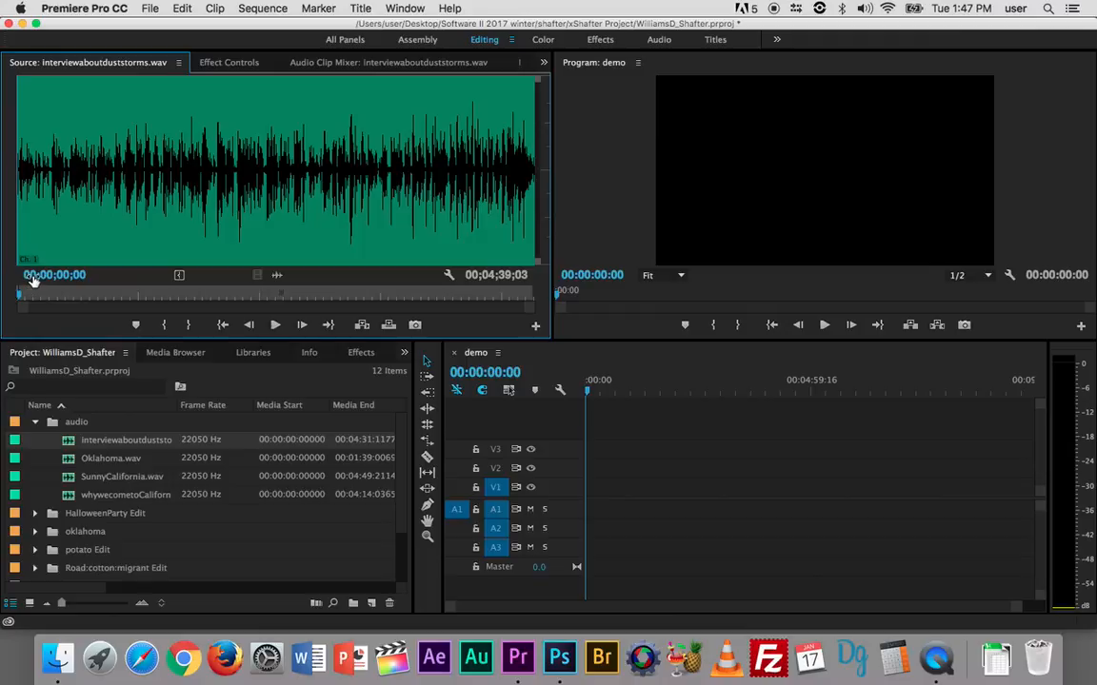
mouse_move(5, 179)
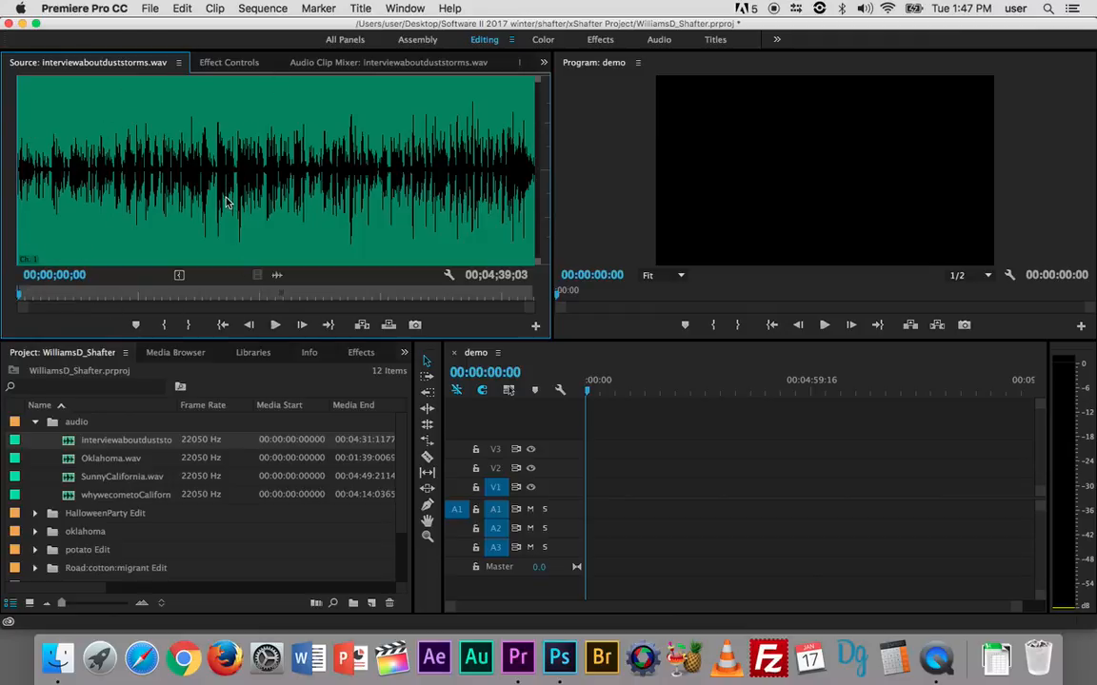
mouse_move(109, 157)
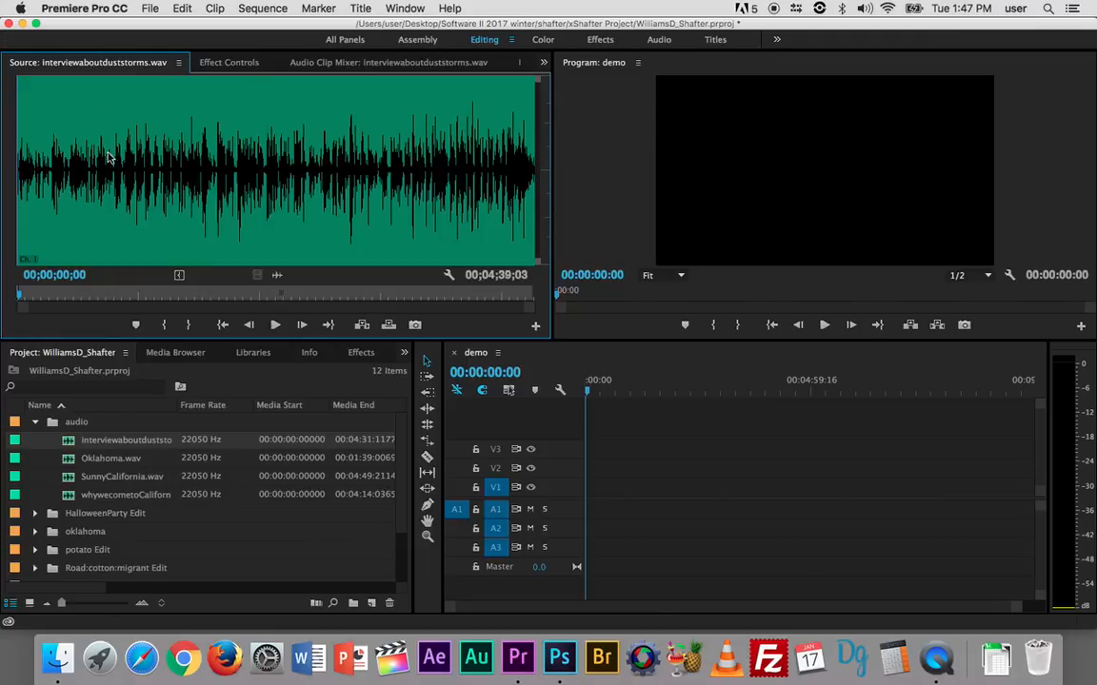
mouse_move(133, 198)
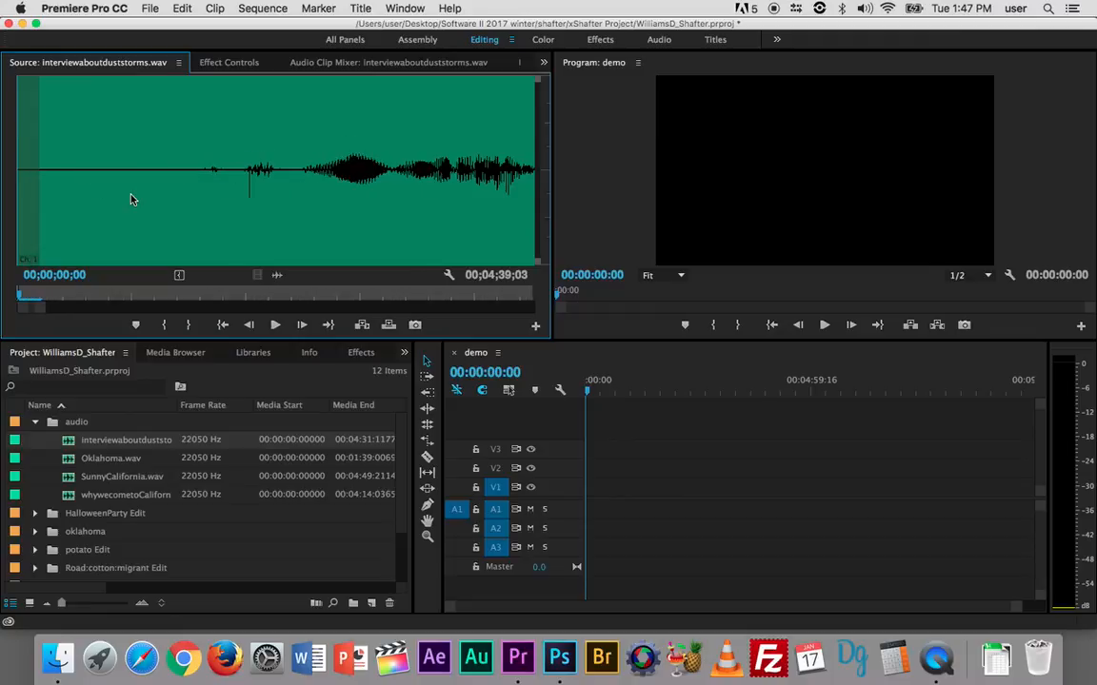
Zoom the interview waveform and park the playhead at 00;00;08;28, just before speech.
click(275, 324)
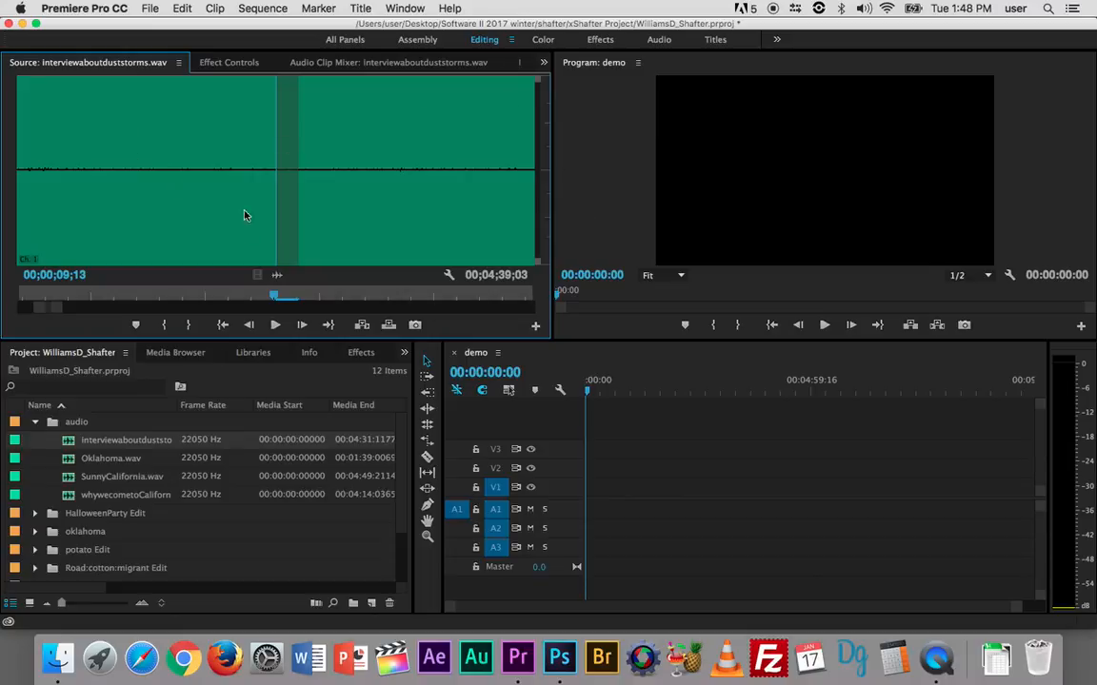
mouse_move(223, 187)
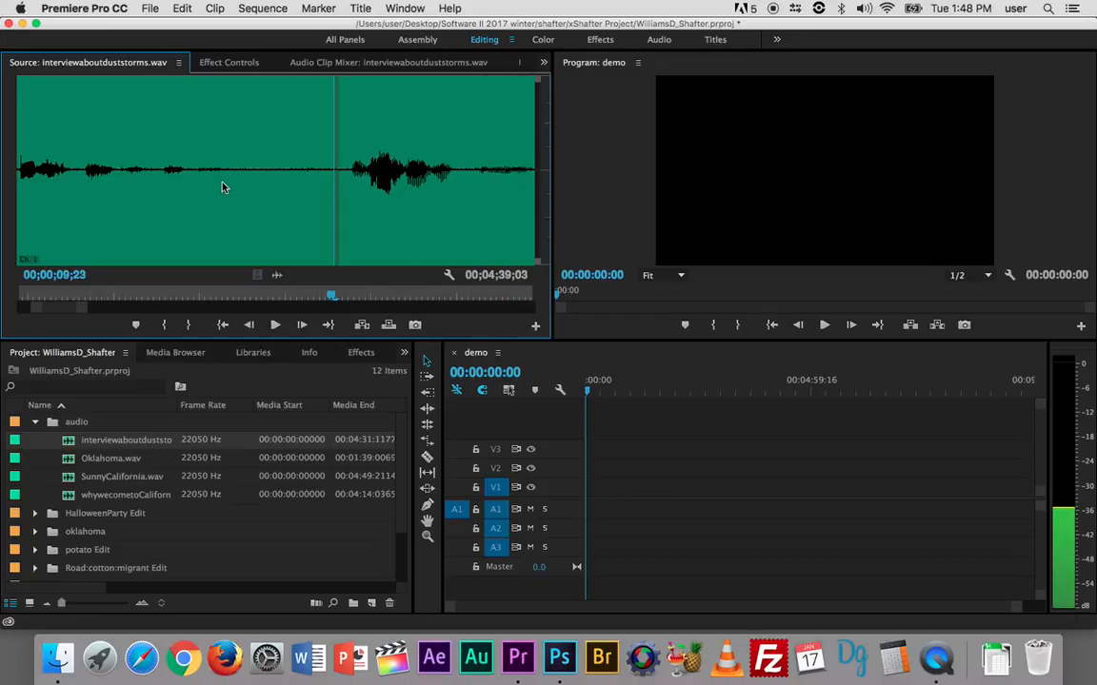
mouse_move(190, 190)
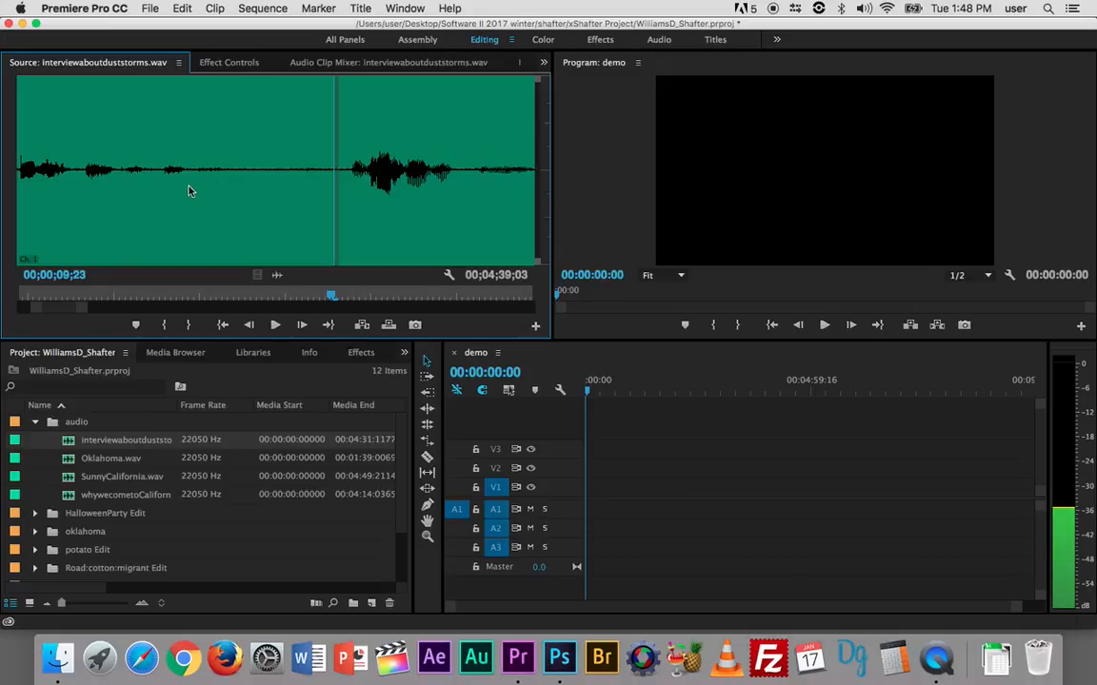
mouse_move(227, 183)
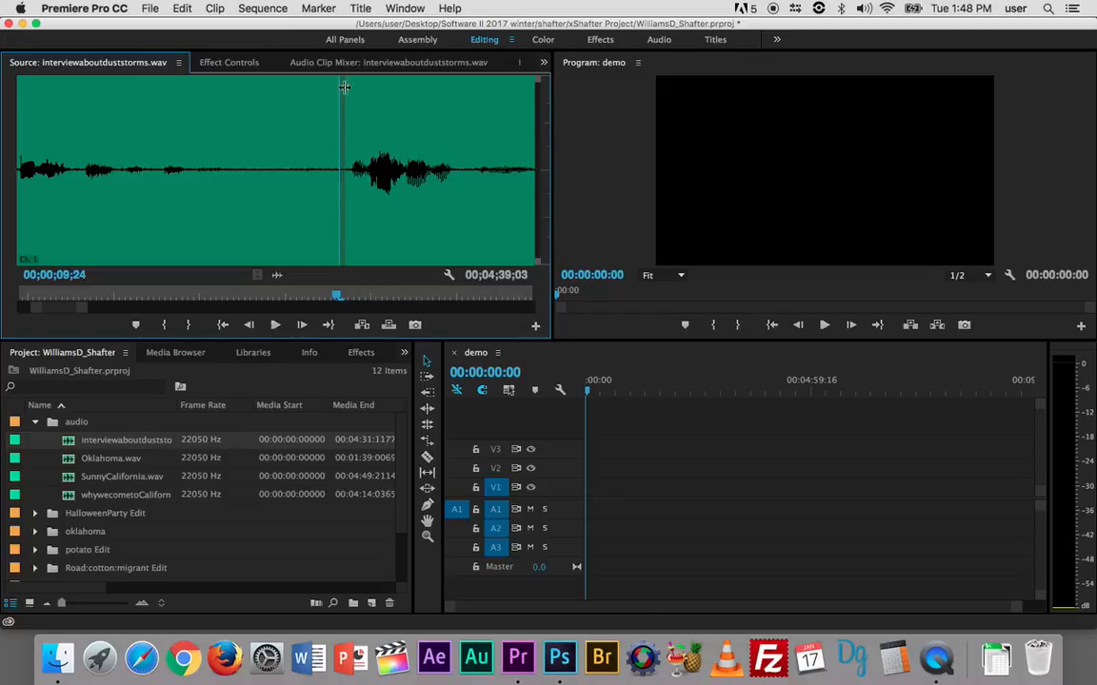
mouse_move(347, 174)
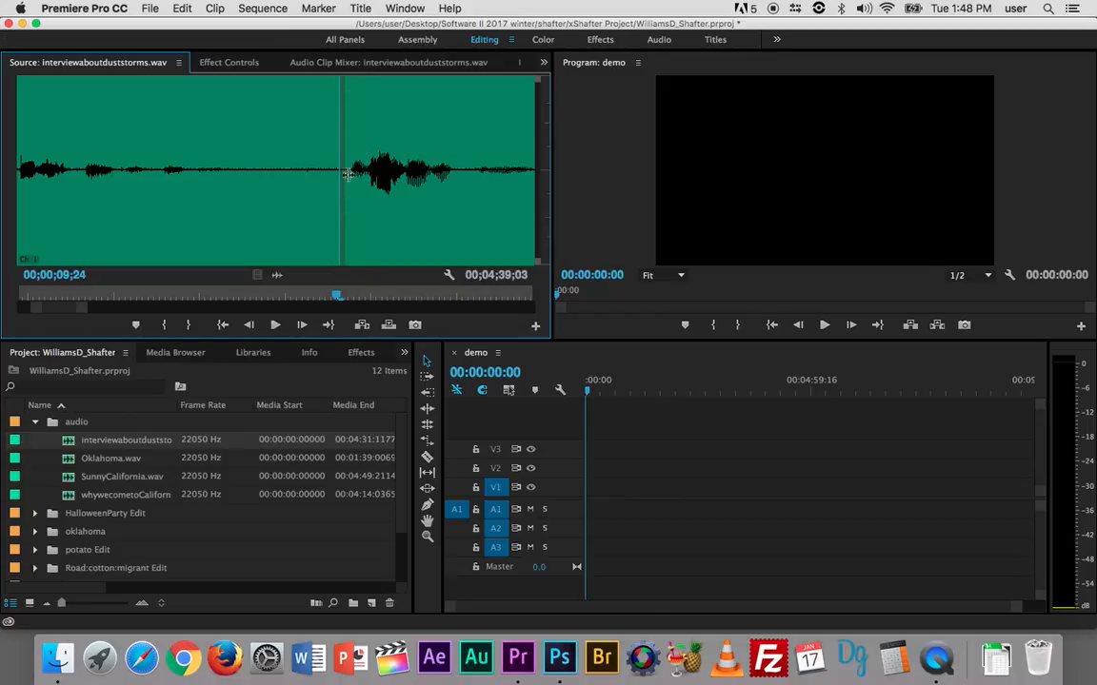
mouse_move(349, 276)
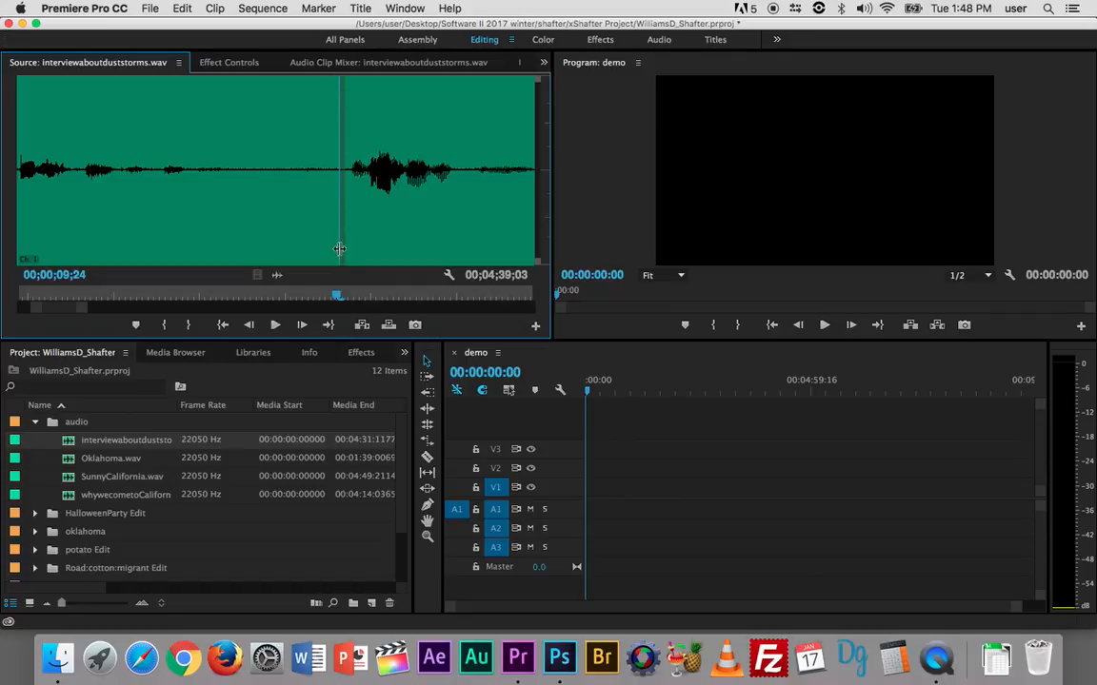
drag(338, 295, 128, 304)
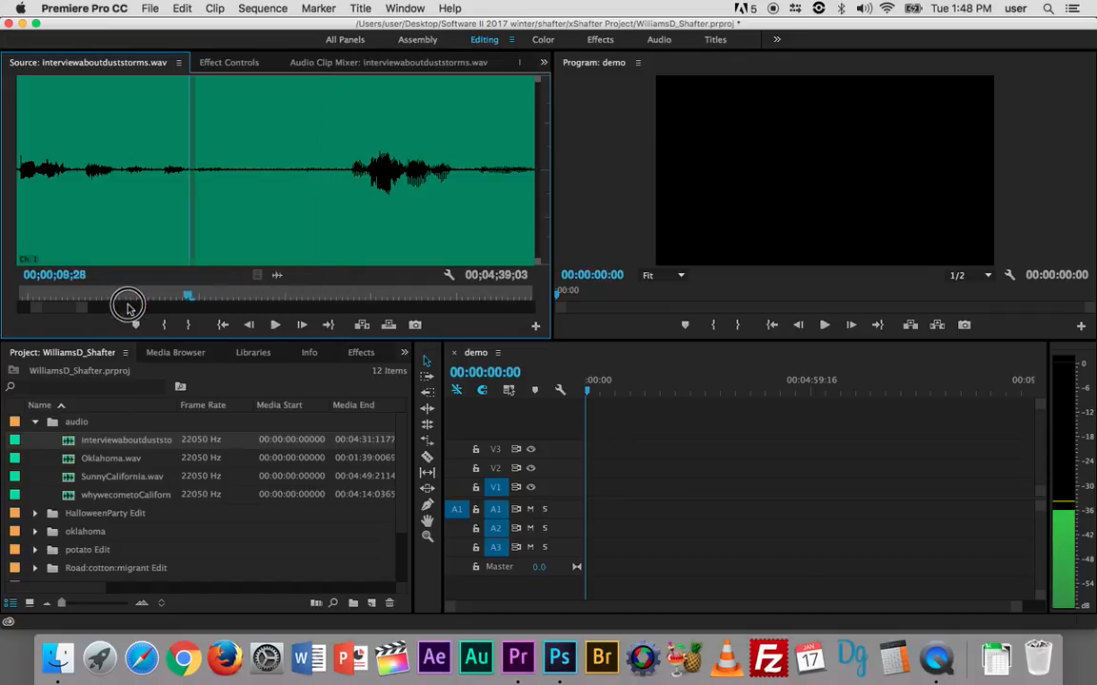
Return the interview playhead to the clip start, then cue it at 00;00;09;24.
drag(128, 304, 5, 305)
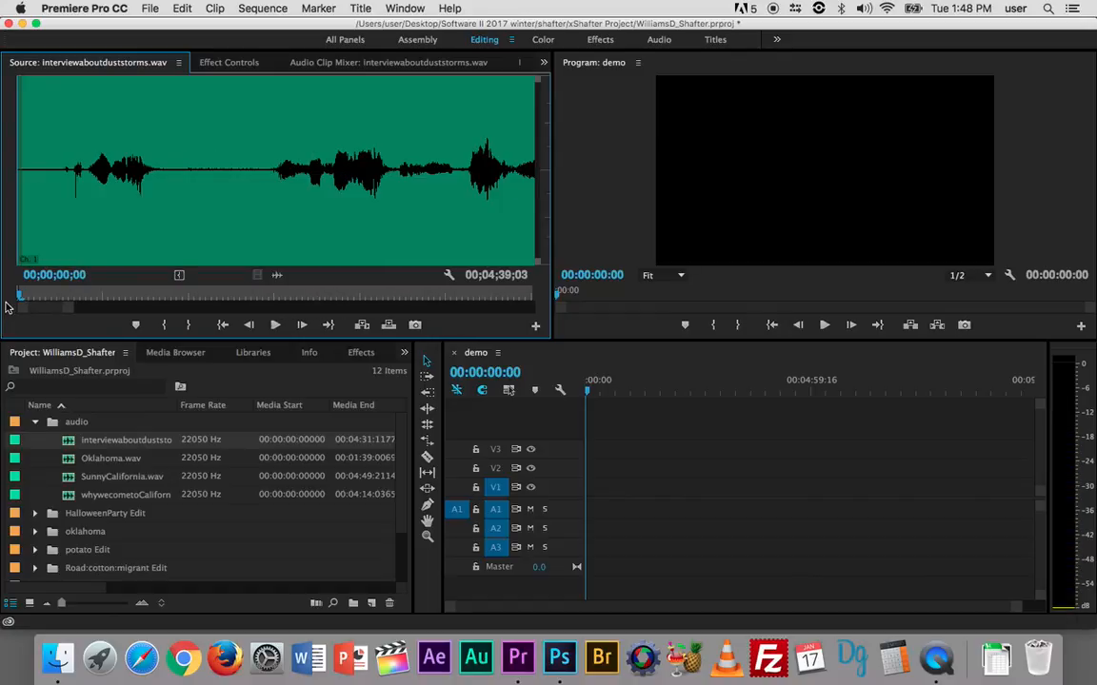
mouse_move(163, 324)
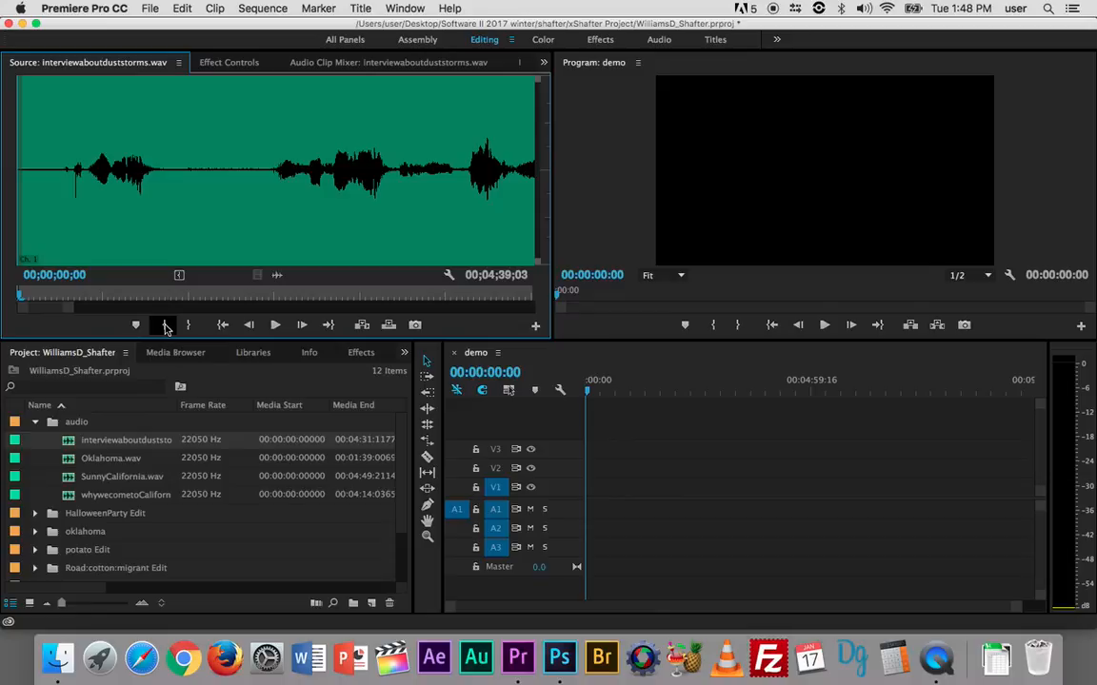
click(274, 325)
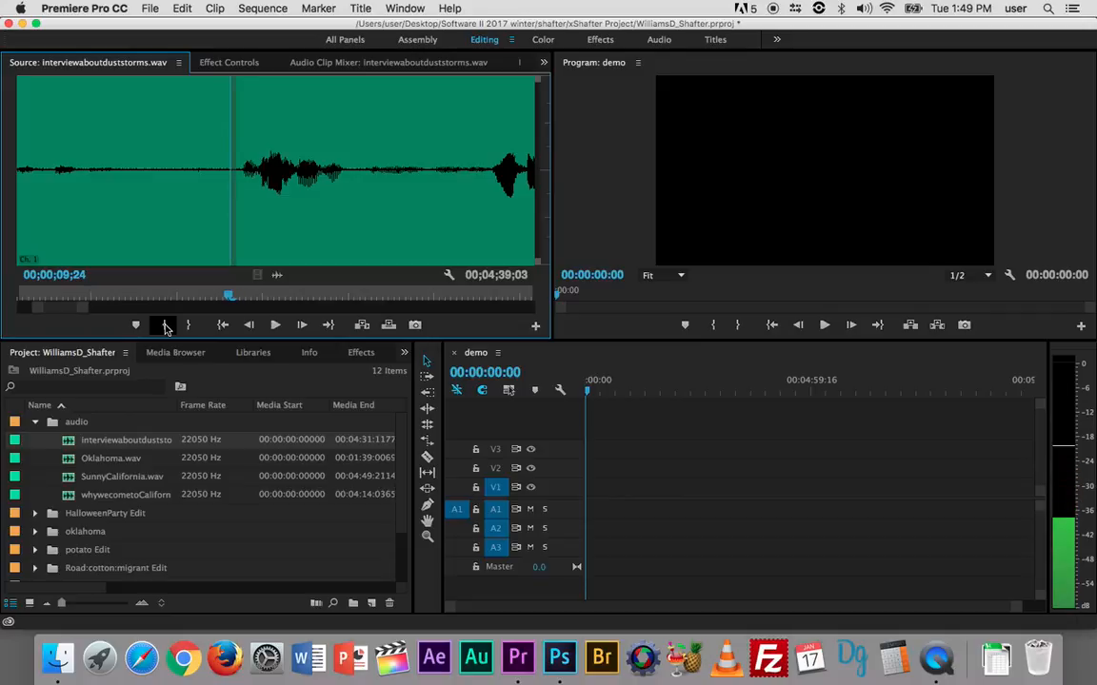
mouse_move(189, 325)
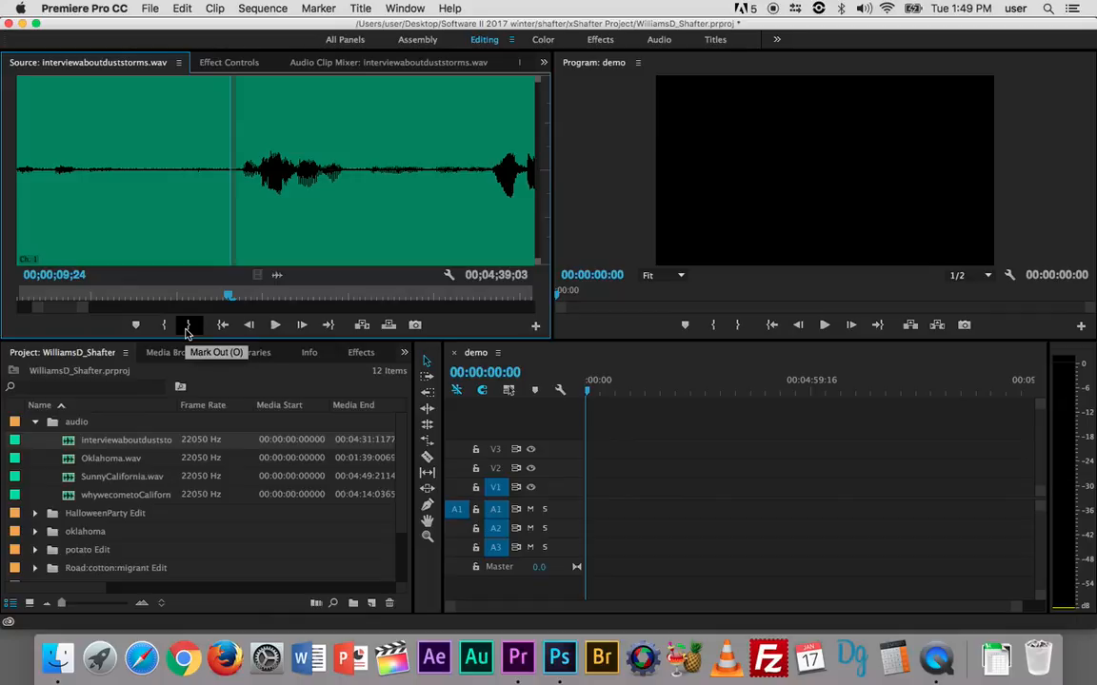
Set the interview's out point at 00;00;09;24, giving a 00;00;09;25 marked range.
click(189, 324)
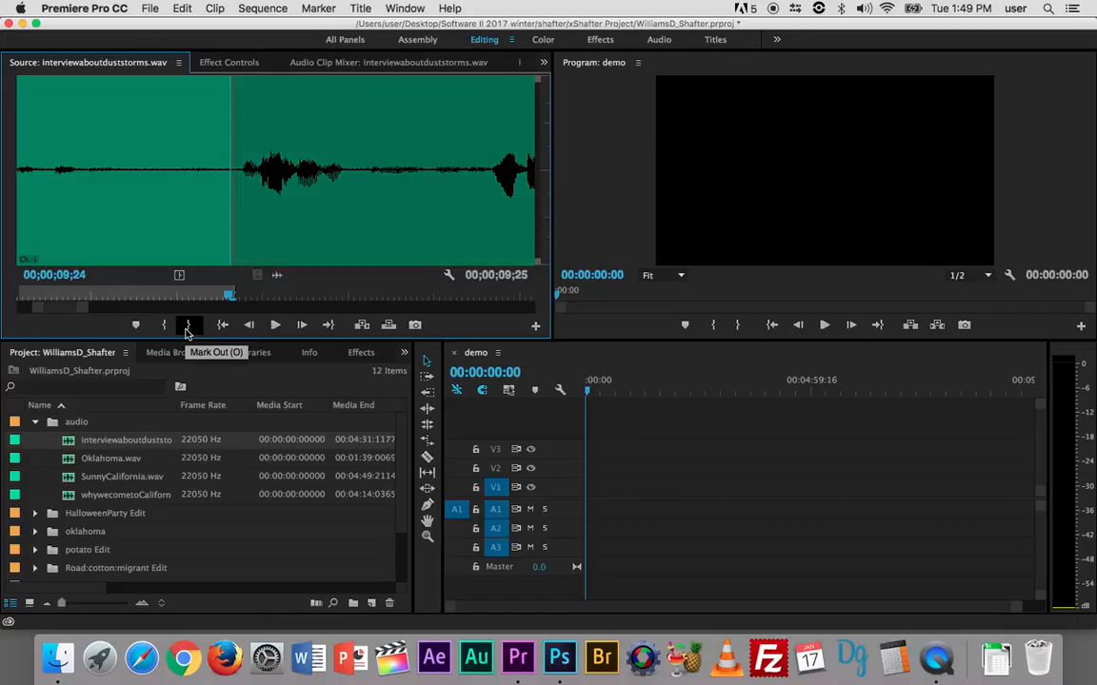
click(187, 325)
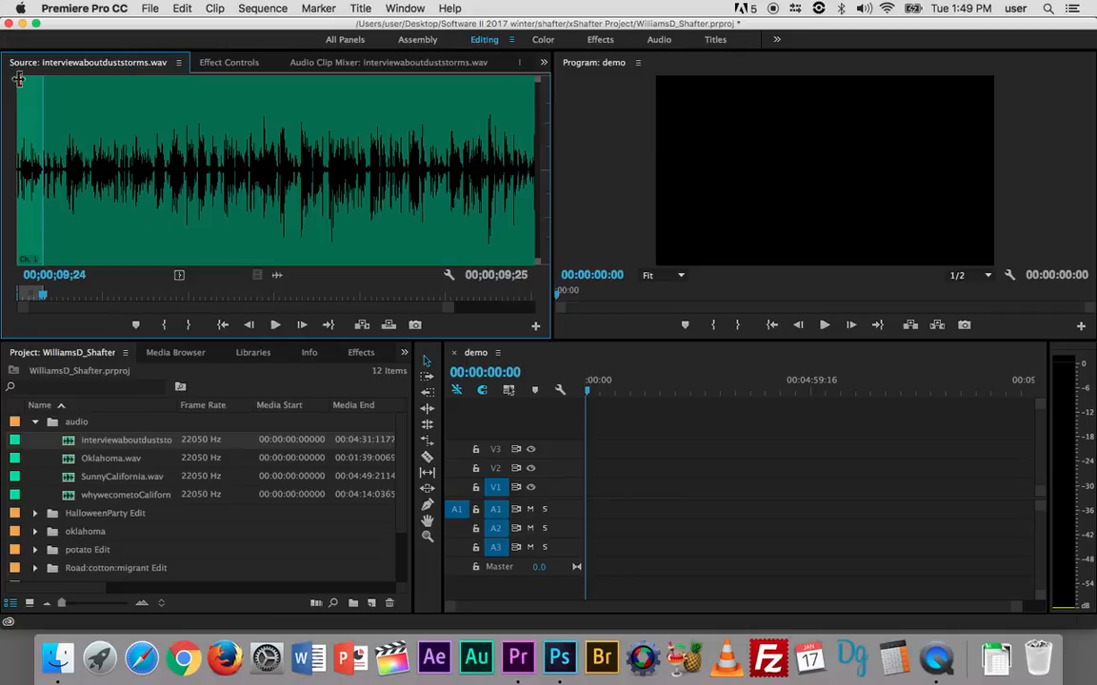
mouse_move(43, 300)
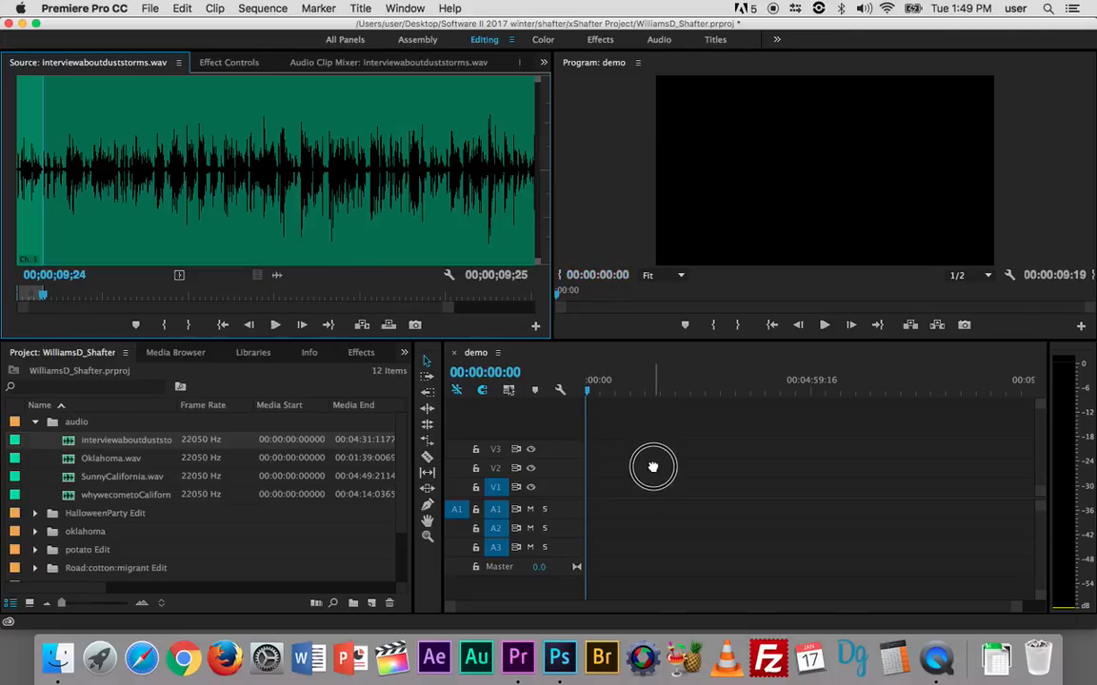
drag(653, 466, 606, 514)
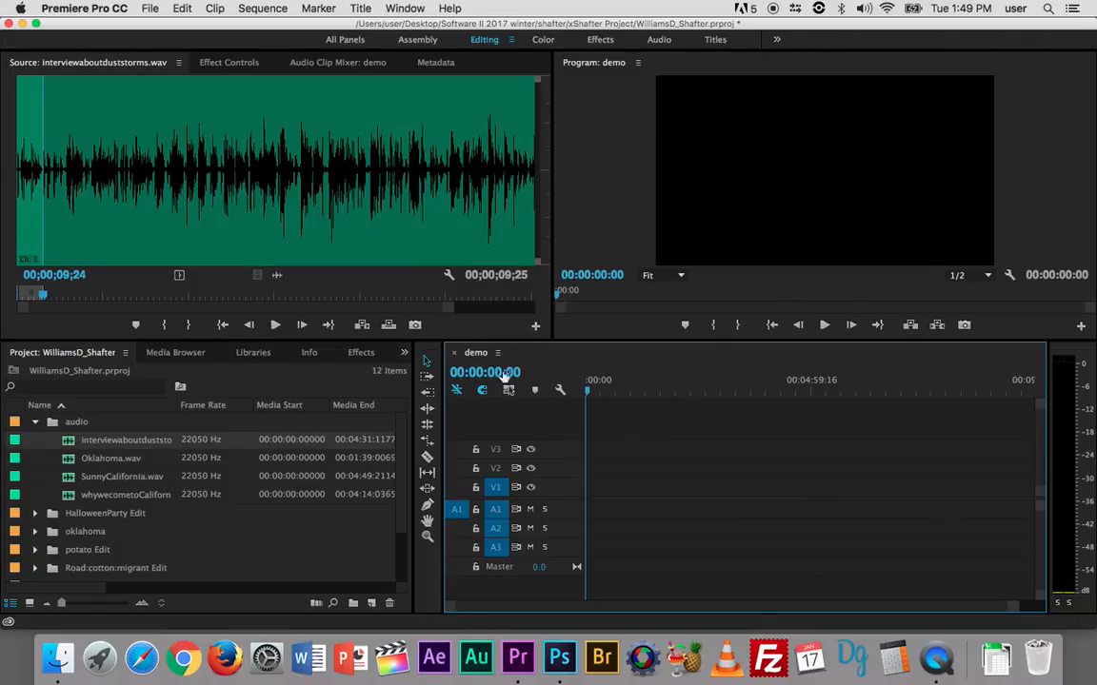
mouse_move(388, 324)
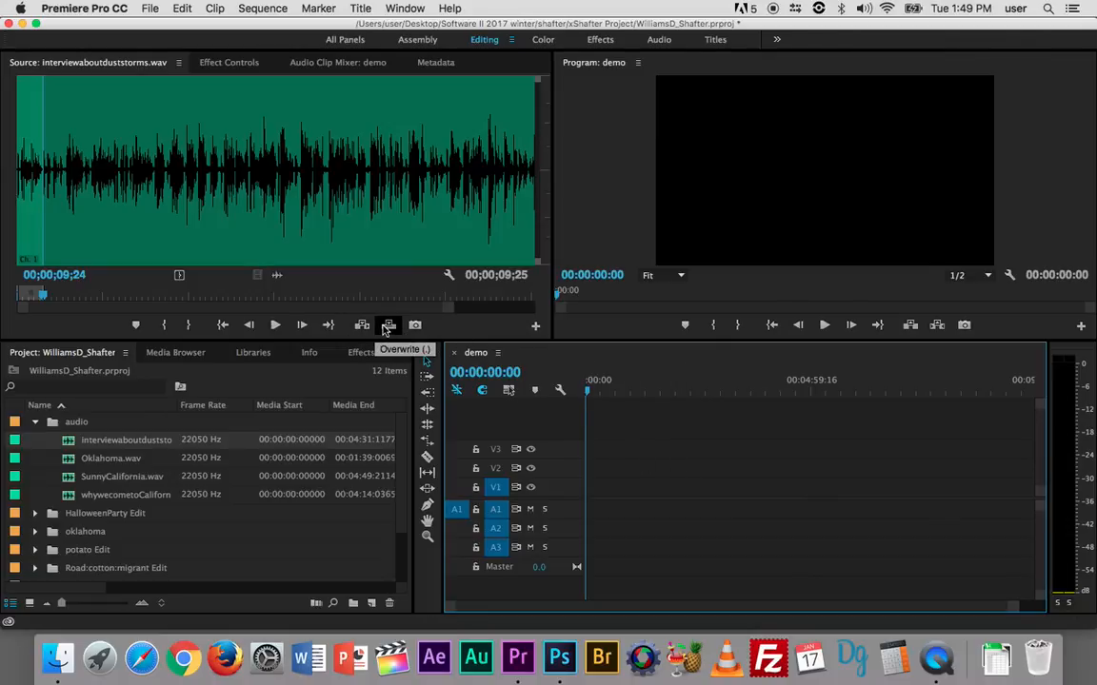
mouse_move(362, 326)
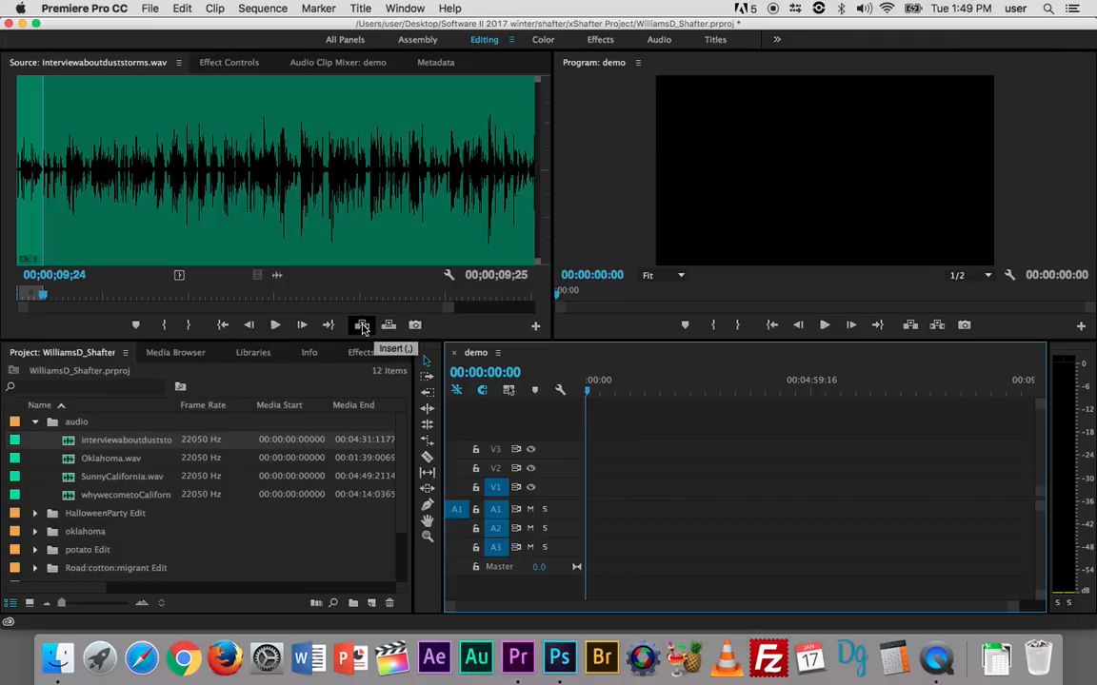
Insert the marked interview range onto the demo sequence's audio track and play it back.
click(362, 325)
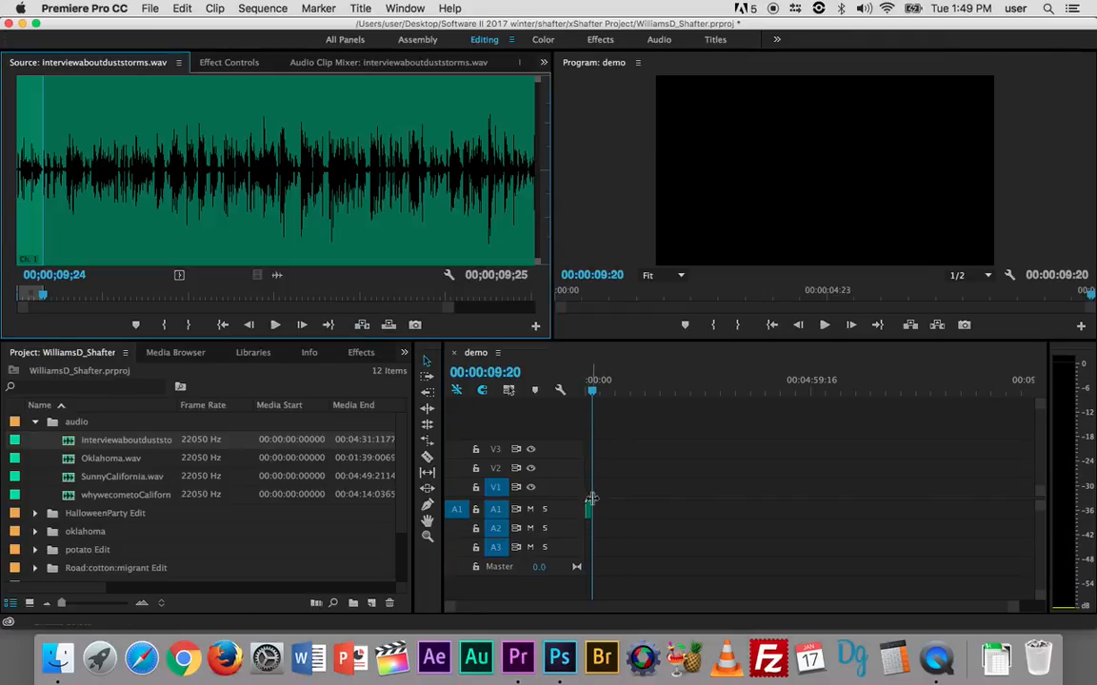
mouse_move(595, 504)
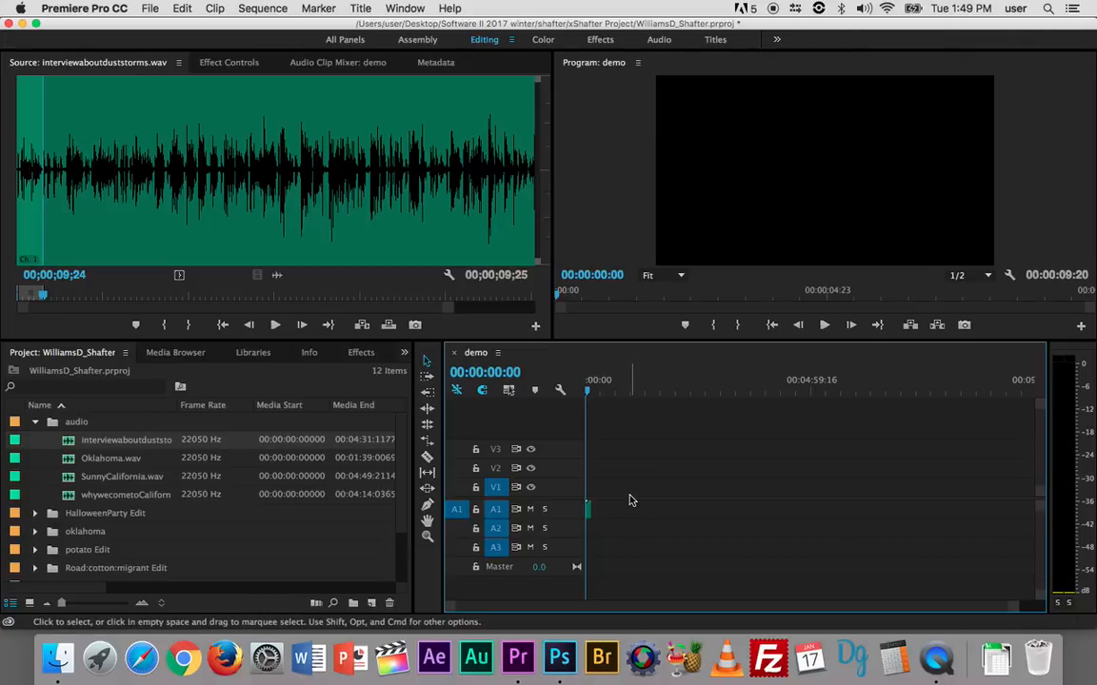
click(822, 325)
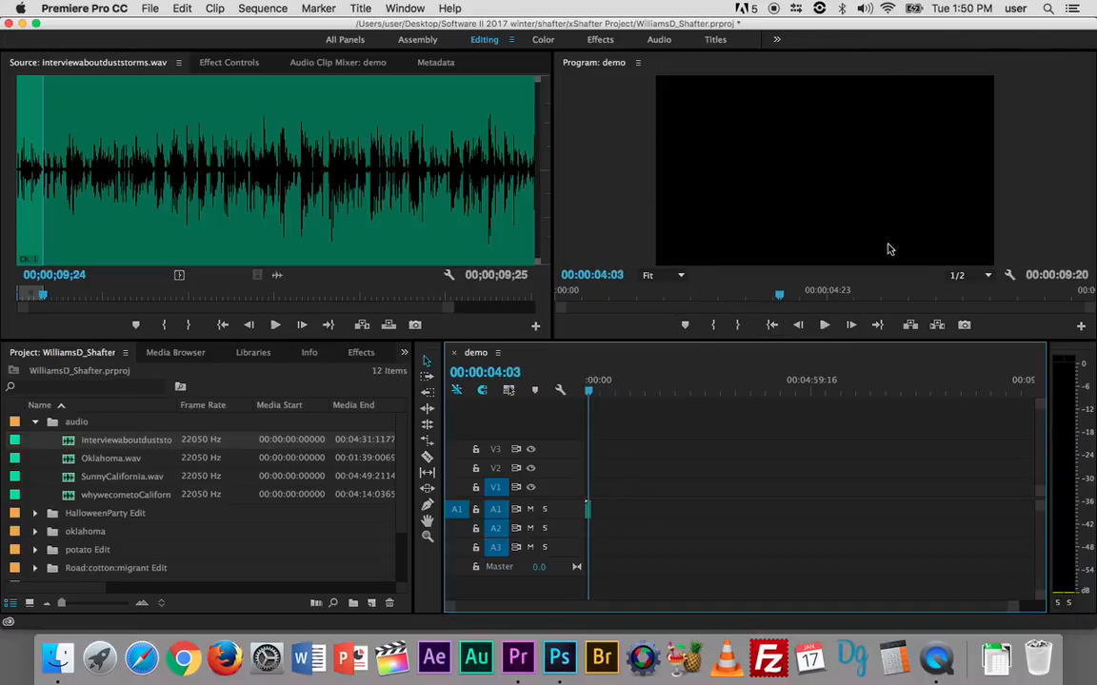
mouse_move(448, 528)
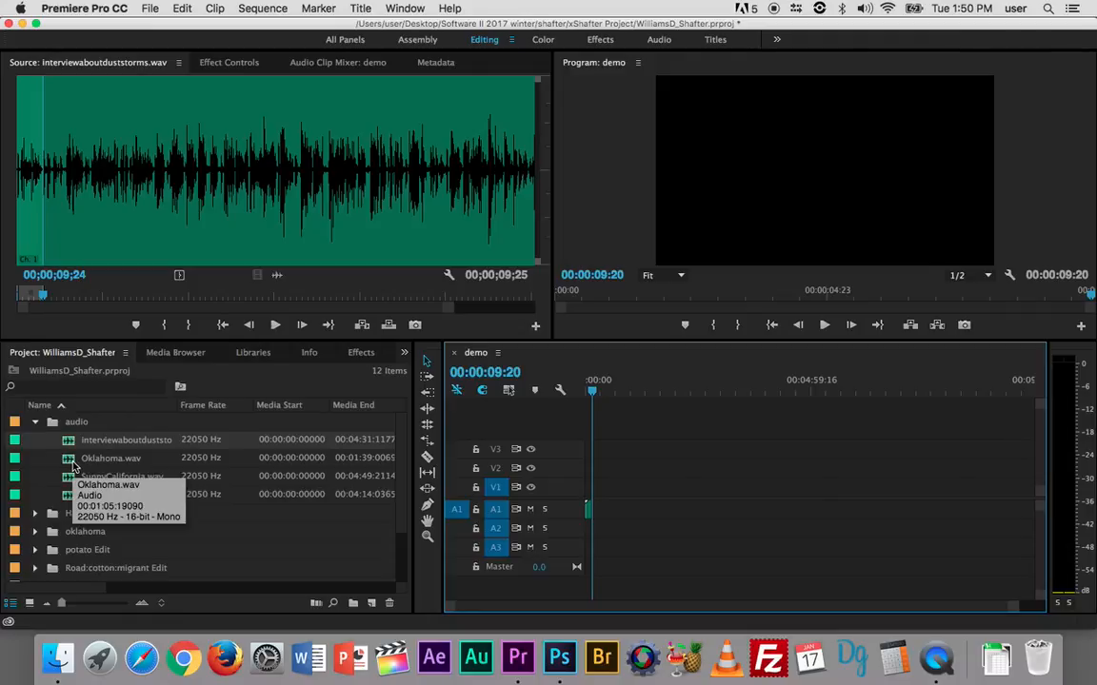
Load Oklahoma.wav and insert its roughly 1:05 excerpt after the interview.
double_click(111, 458)
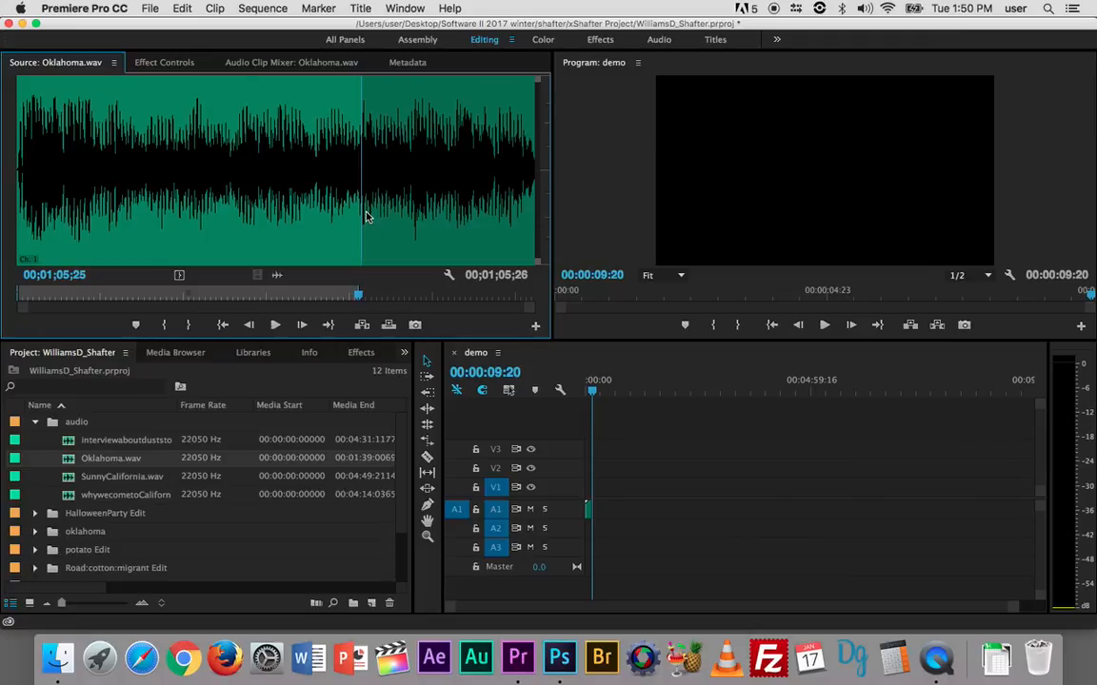
mouse_move(357, 294)
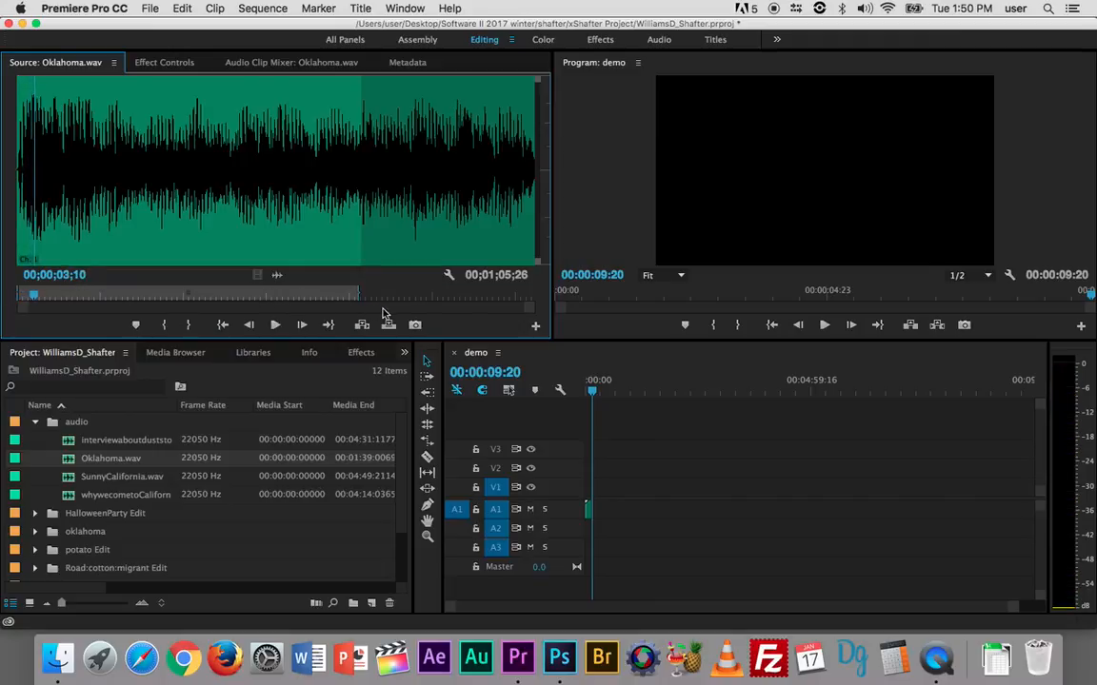
mouse_move(362, 325)
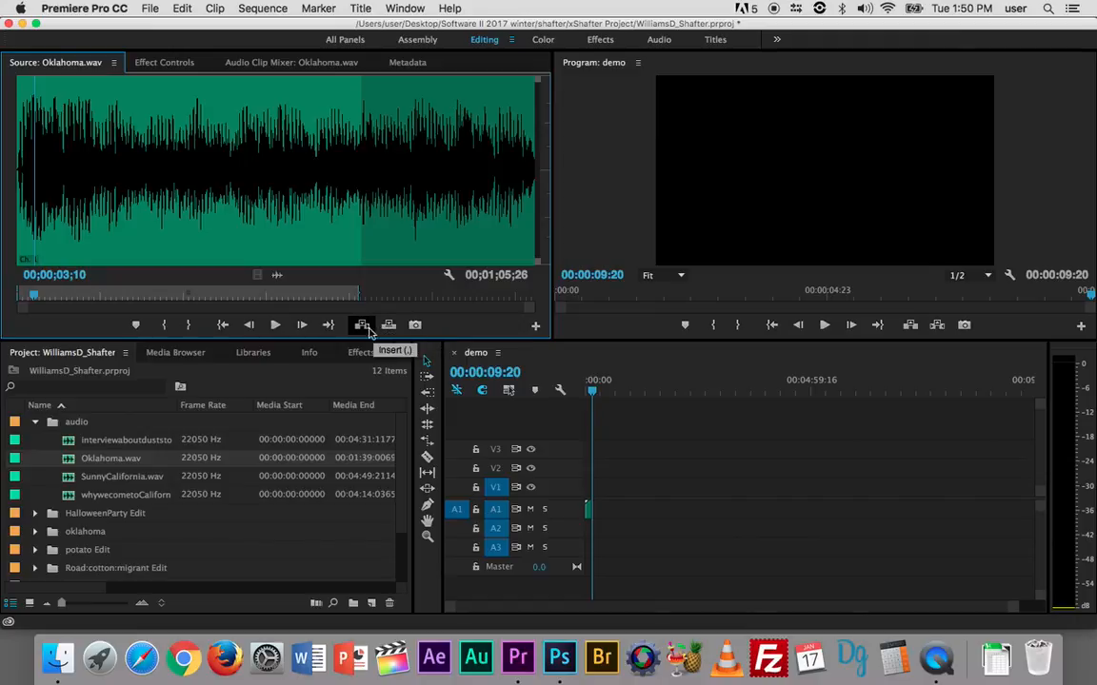
click(361, 325)
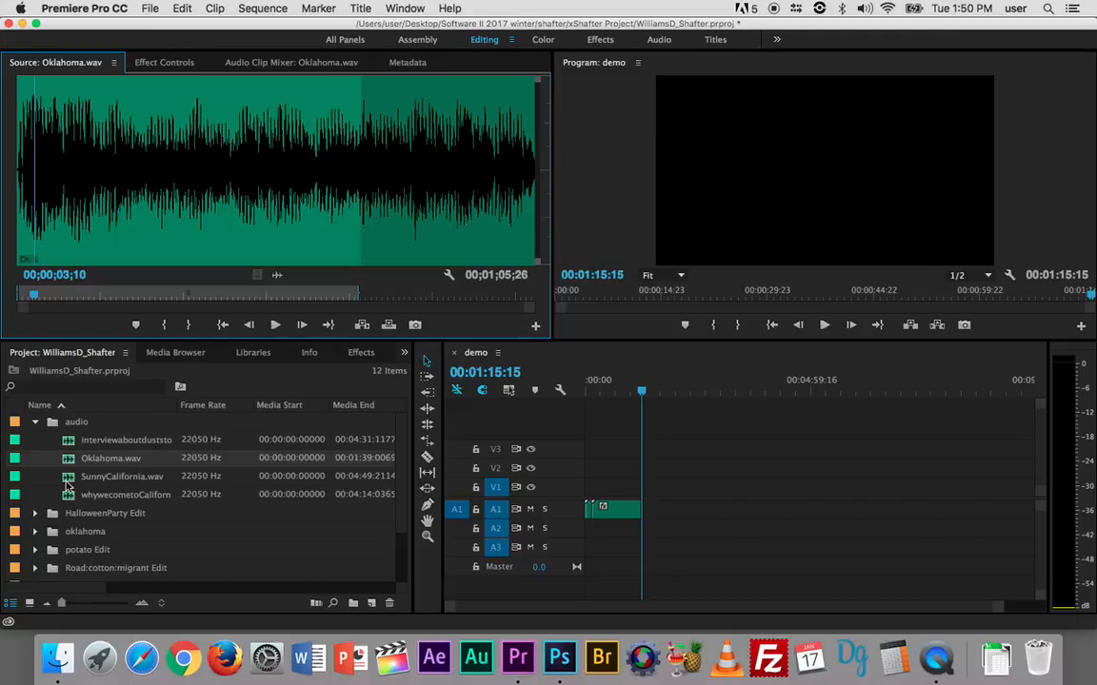
Load whywecometoCalifornia.wav and insert its 28-second range, extending the sequence to 1:44:03.
double_click(124, 494)
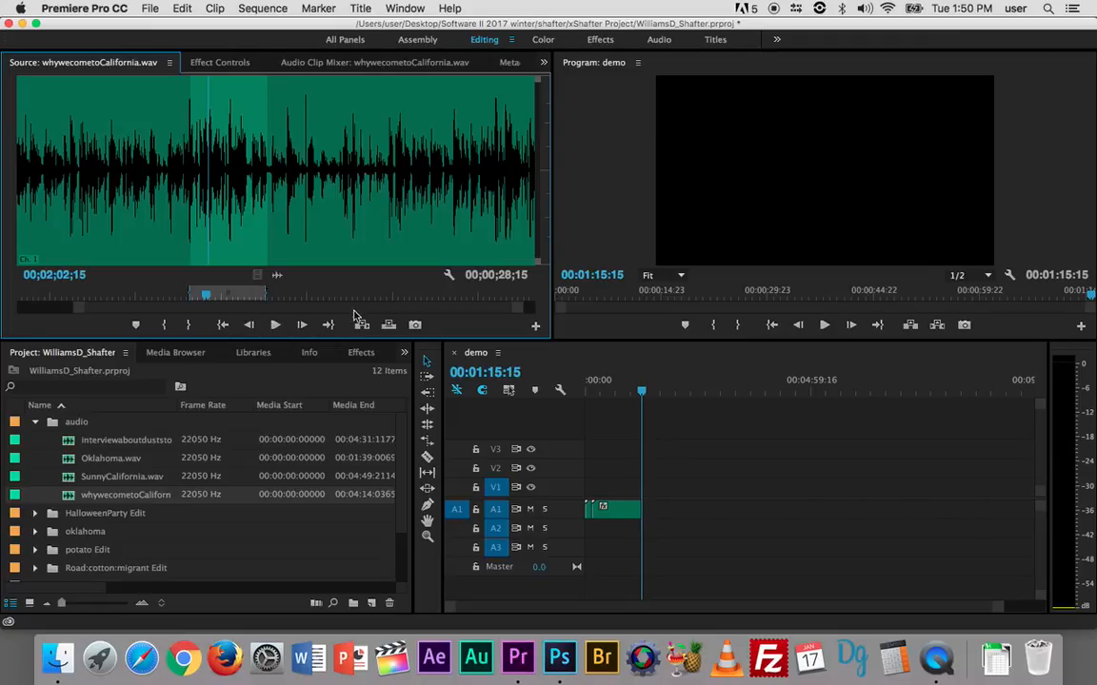
mouse_move(278, 274)
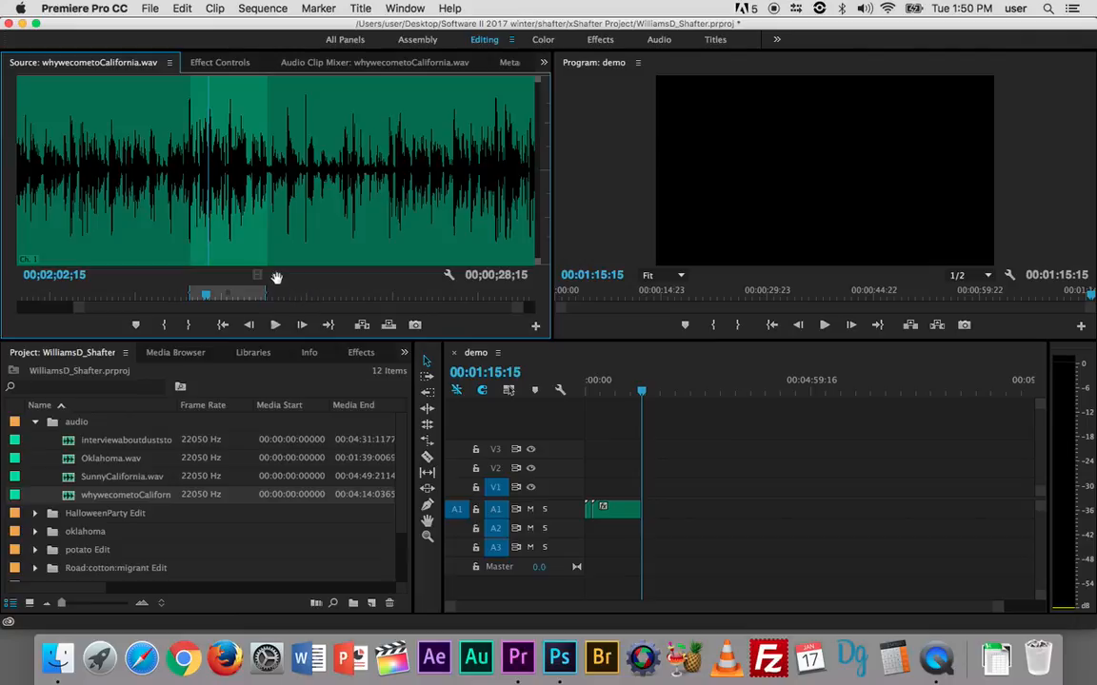
mouse_move(281, 286)
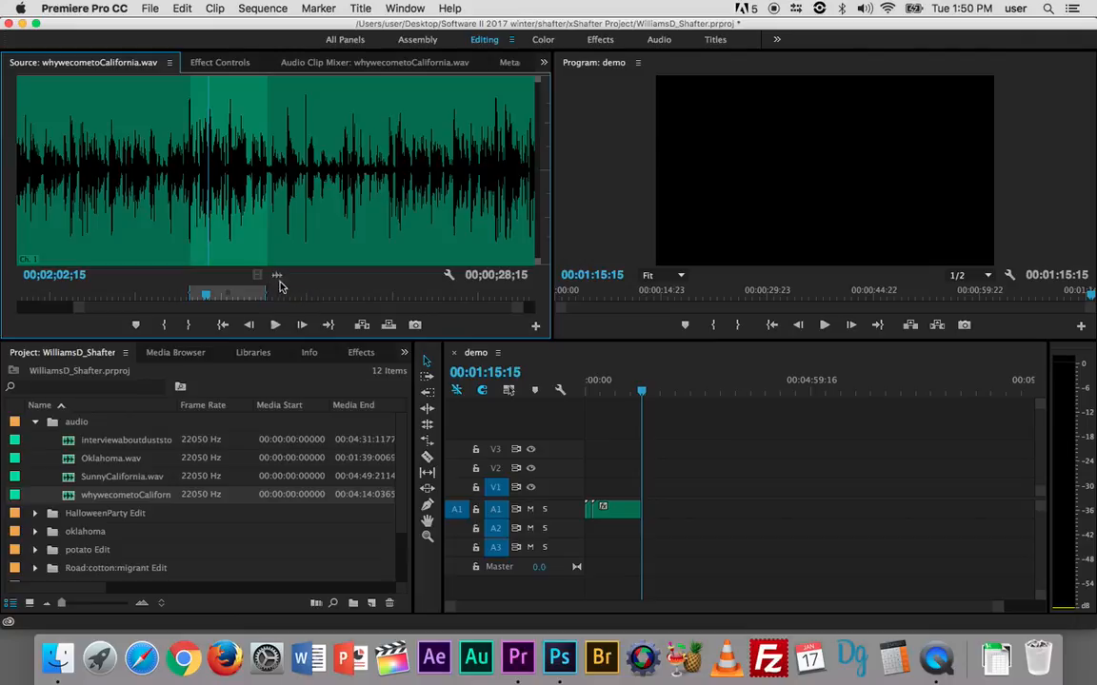
mouse_move(362, 325)
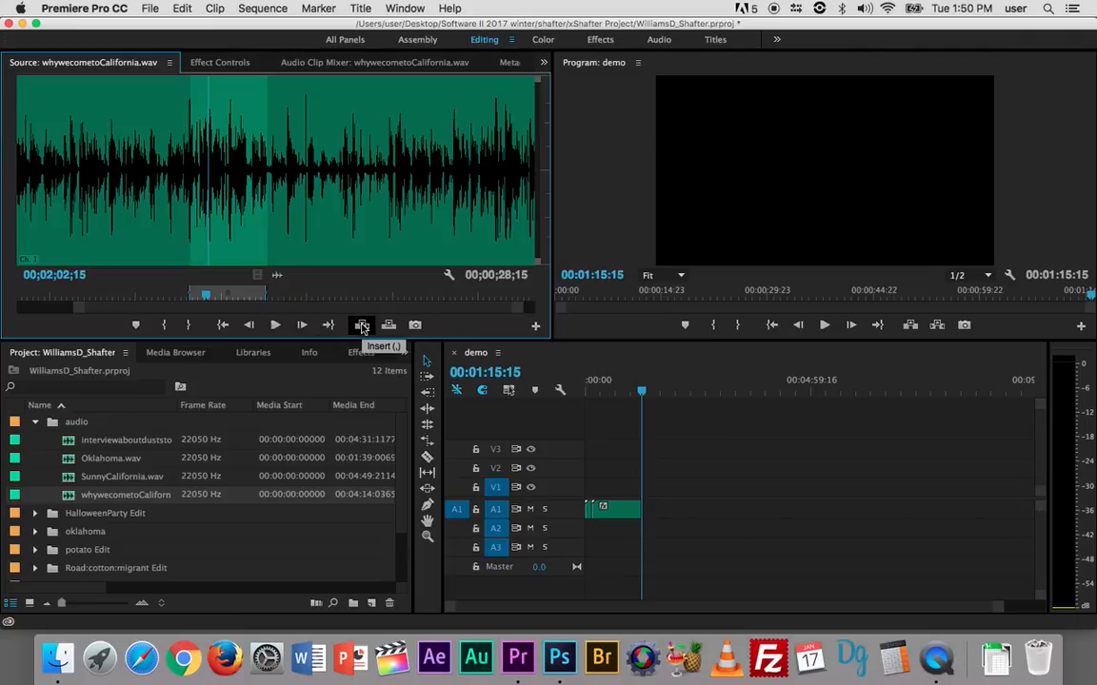
click(361, 325)
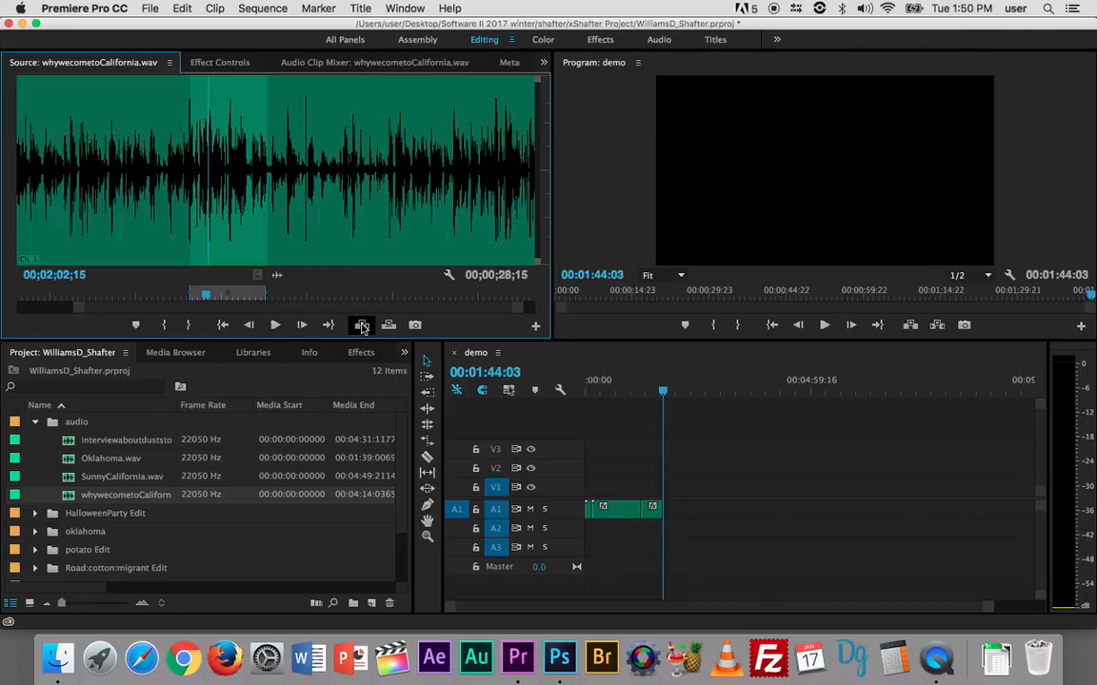
Trim SunnyCalifornia.wav to about 58 seconds and insert it, extending the sequence to 2:42:05.
double_click(122, 475)
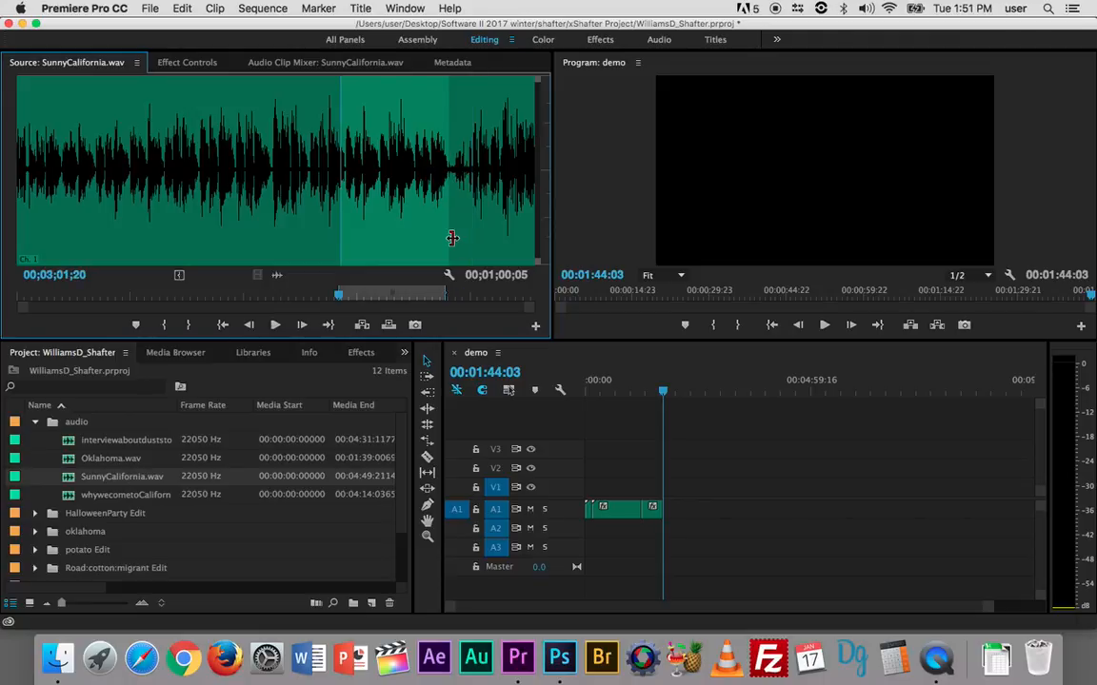
mouse_move(341, 312)
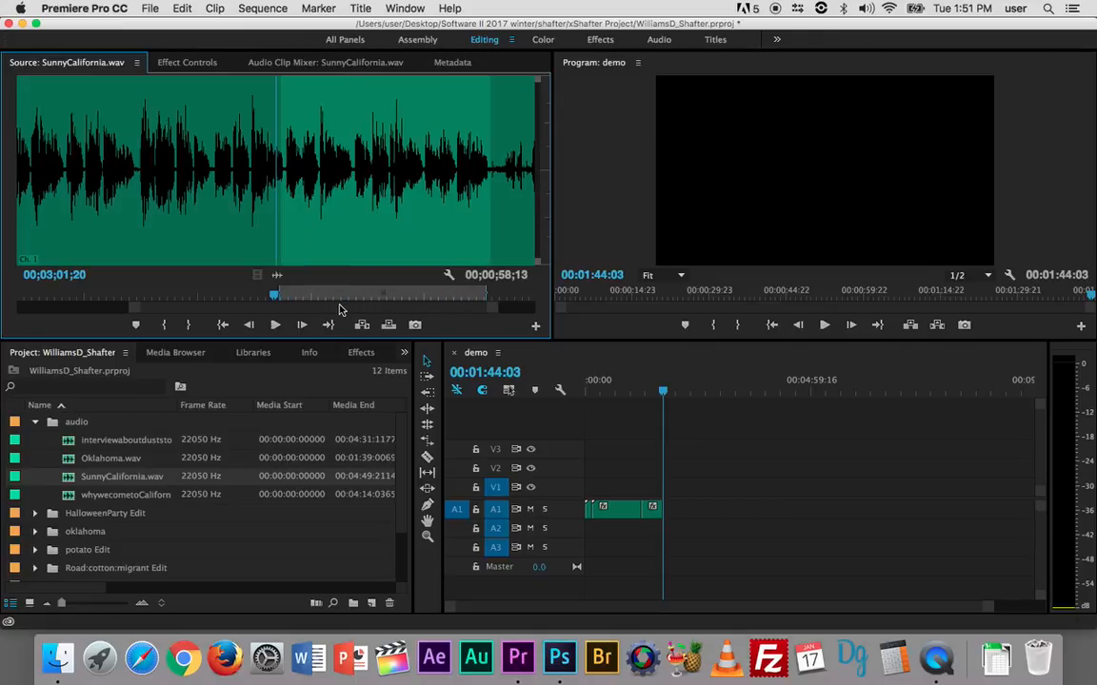
click(274, 324)
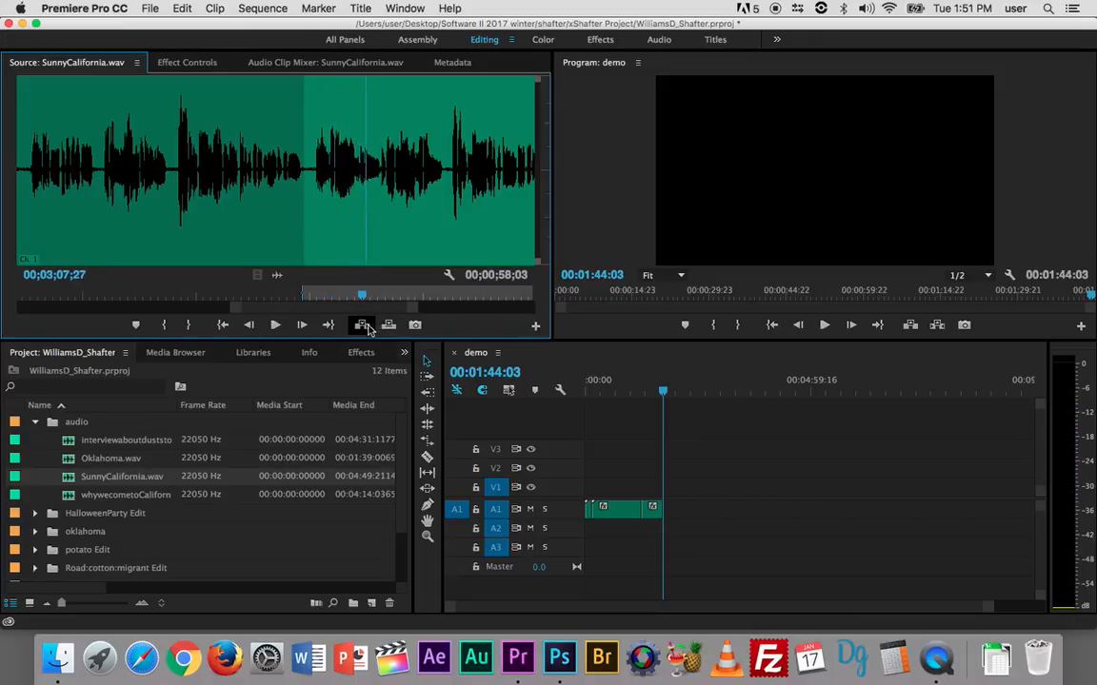
mouse_move(360, 325)
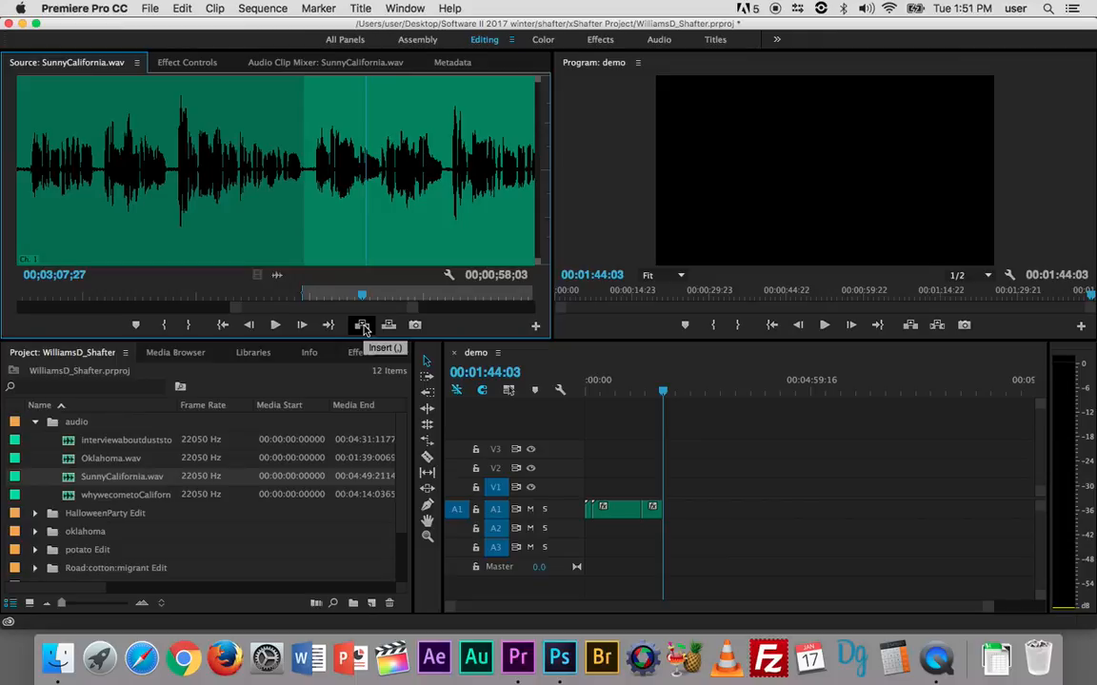
click(360, 325)
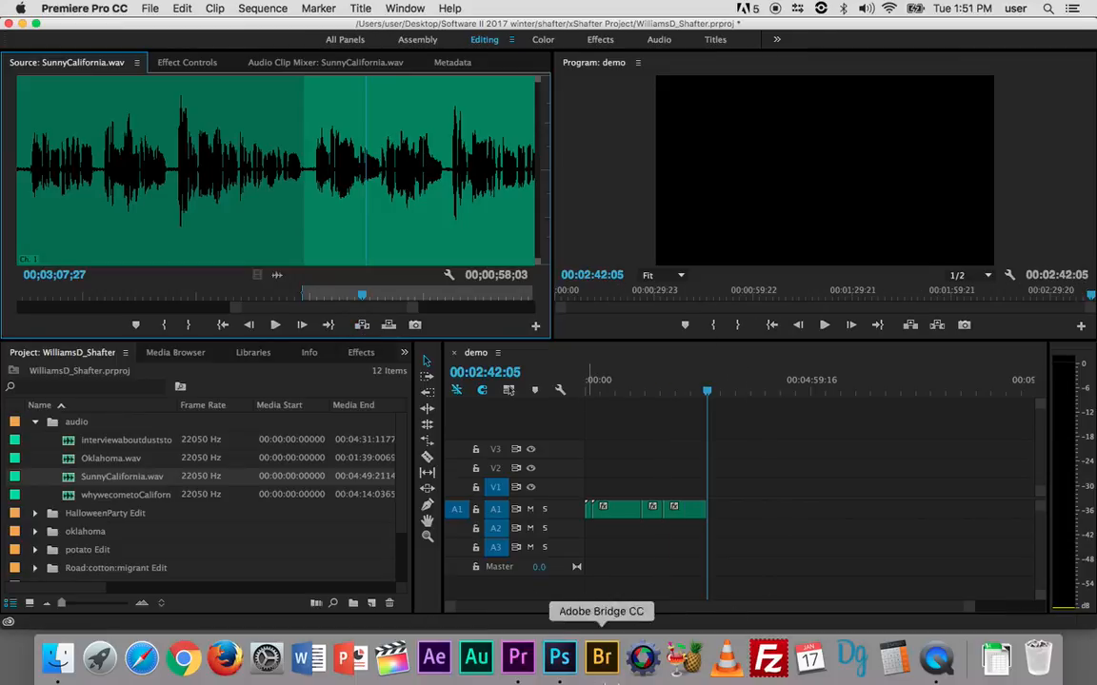
mouse_move(707, 392)
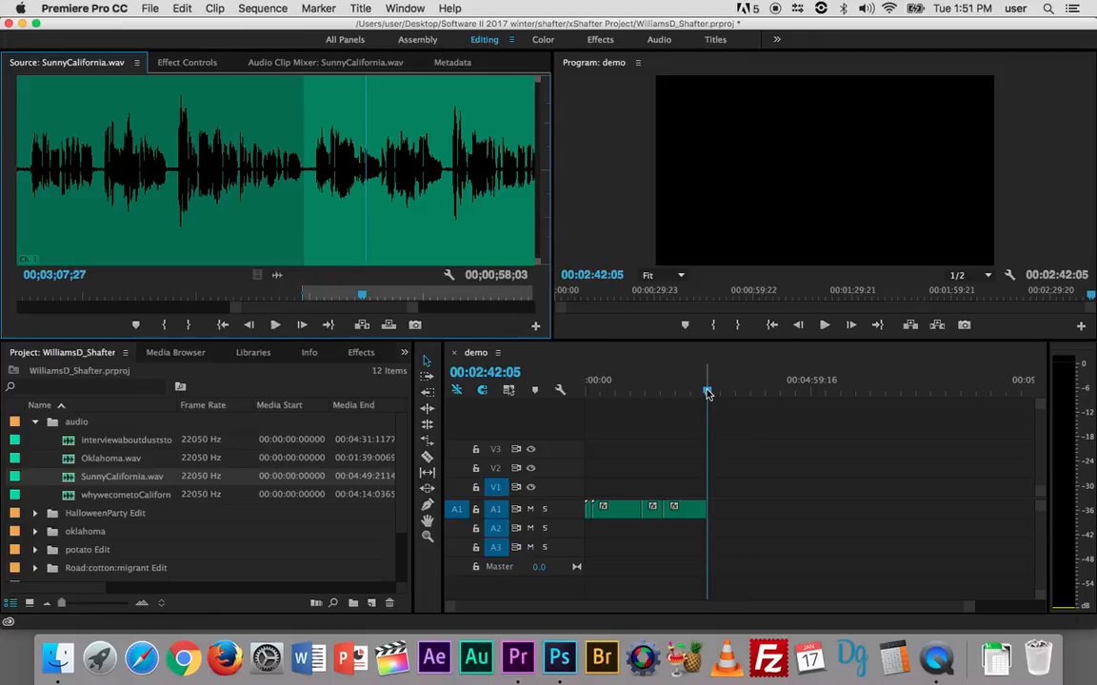